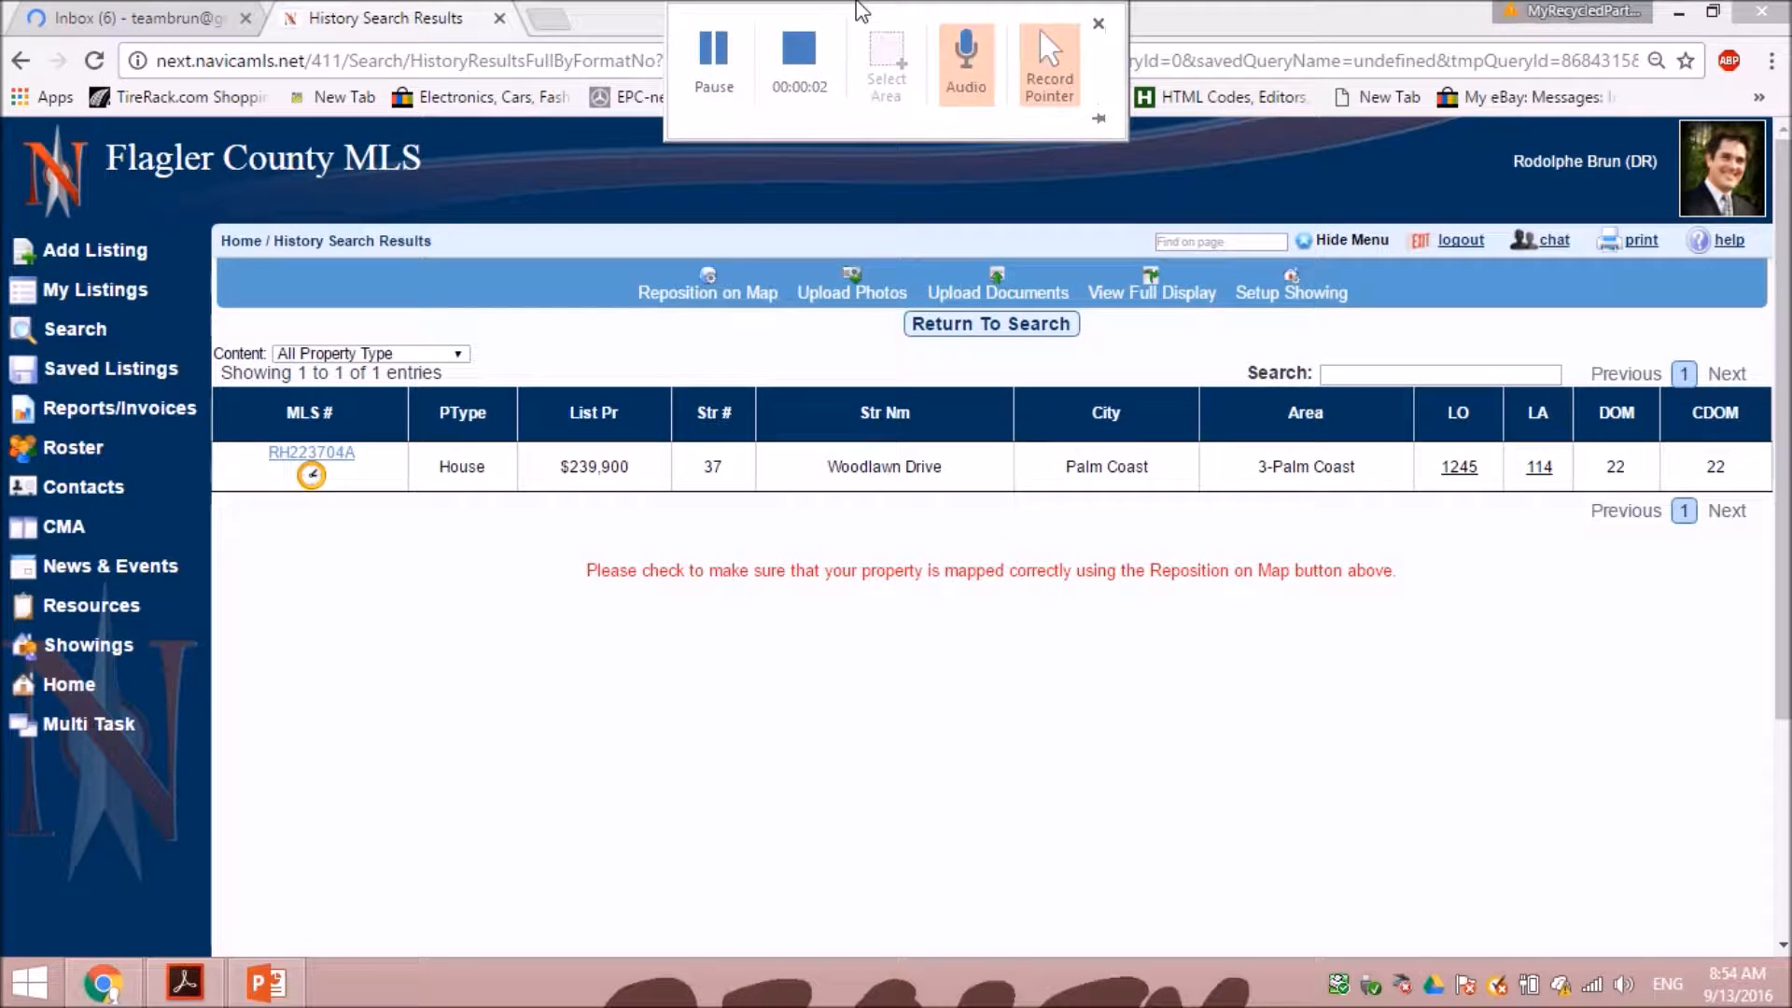
{"action": "mouse_move", "coordinate": [758, 11]}
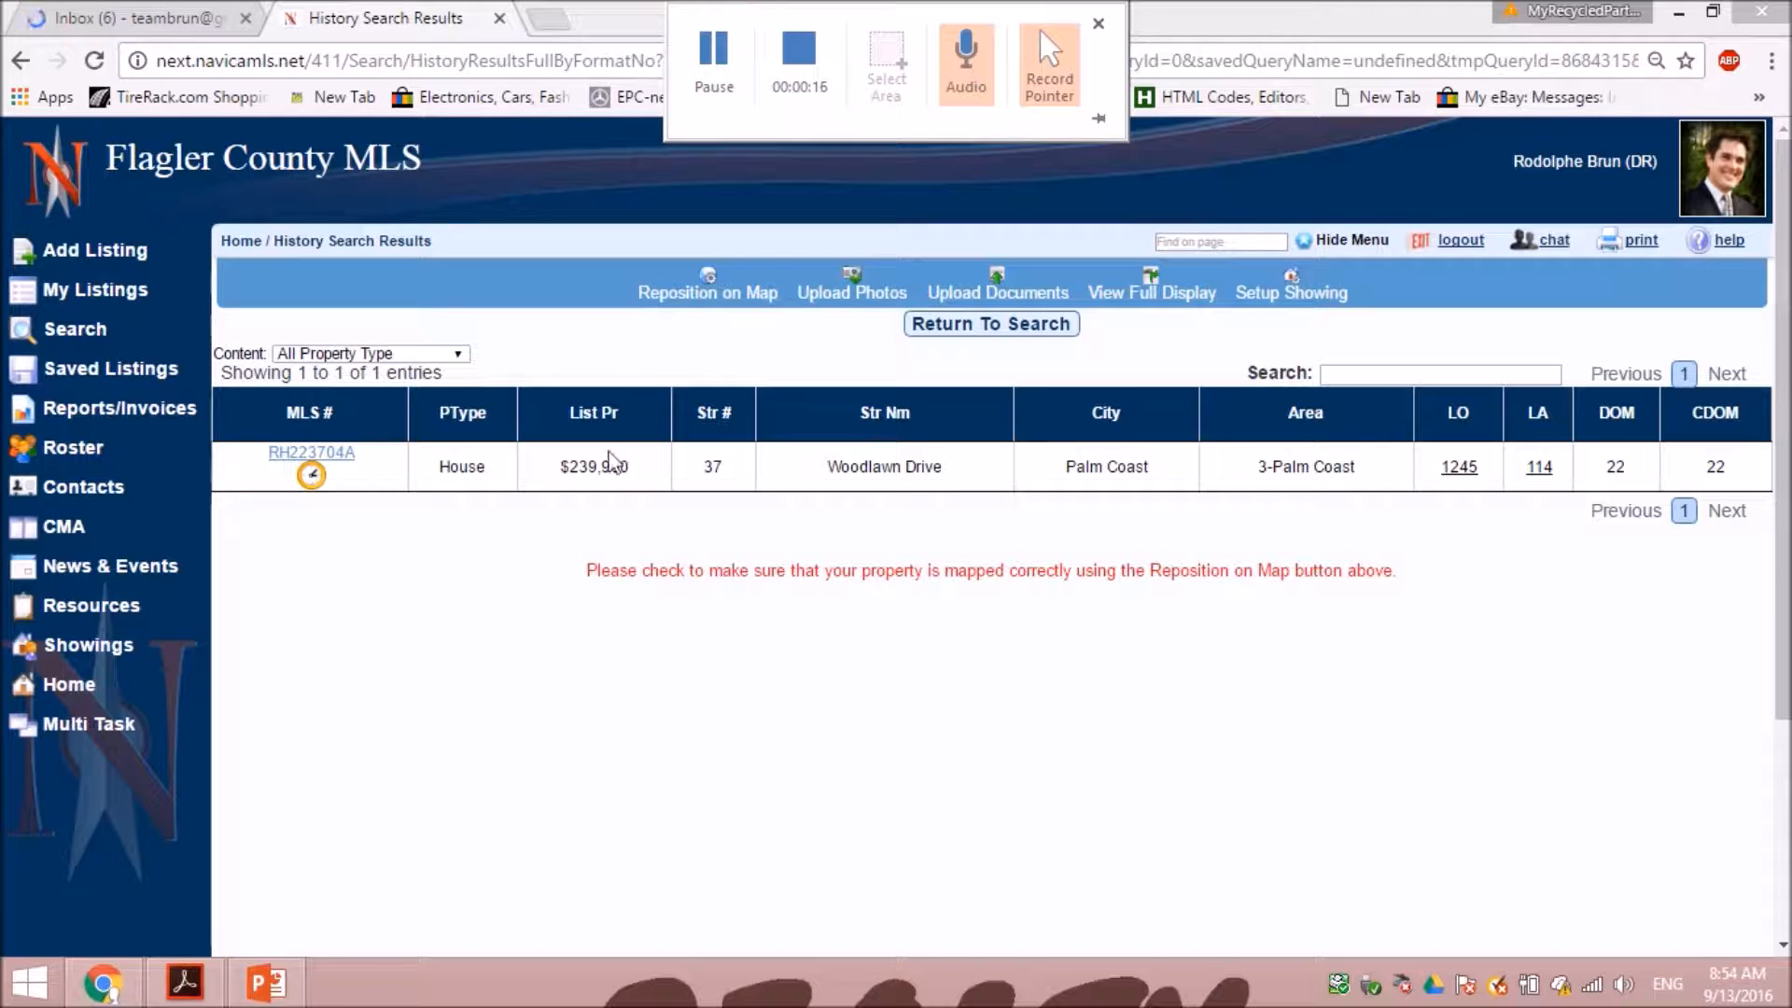
{"action": "left_click", "coordinate": [1097, 24]}
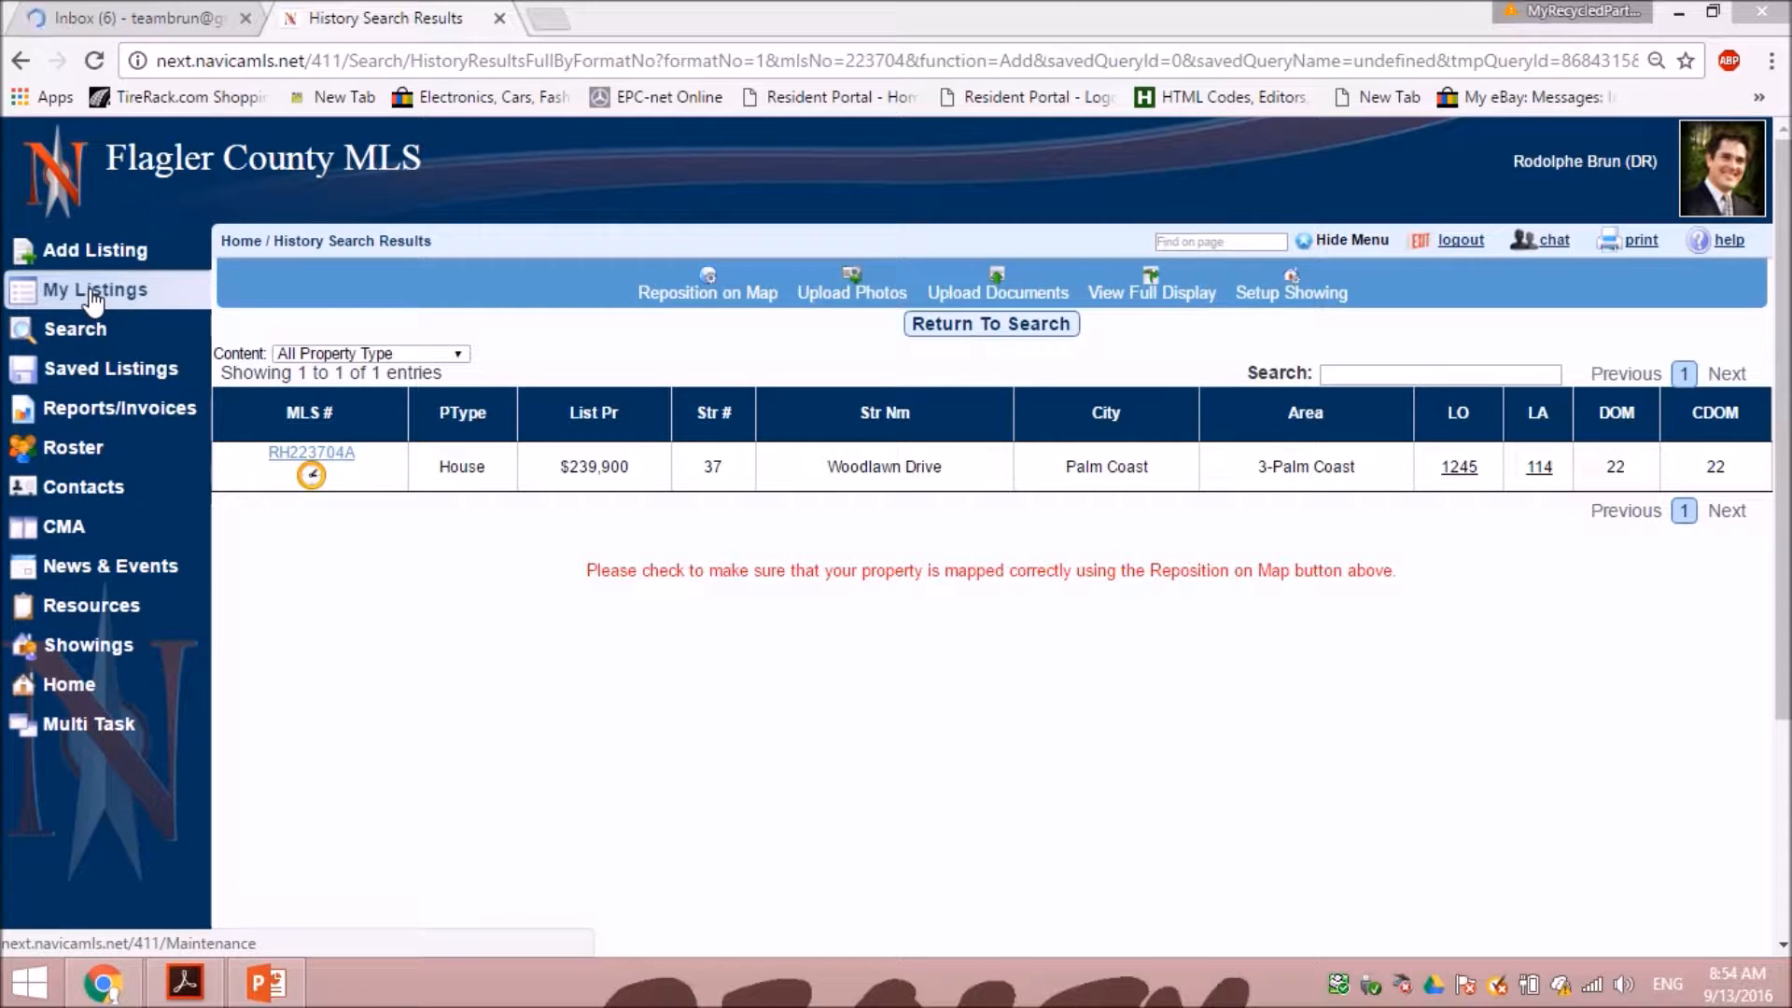
{"action": "left_click", "coordinate": [94, 289]}
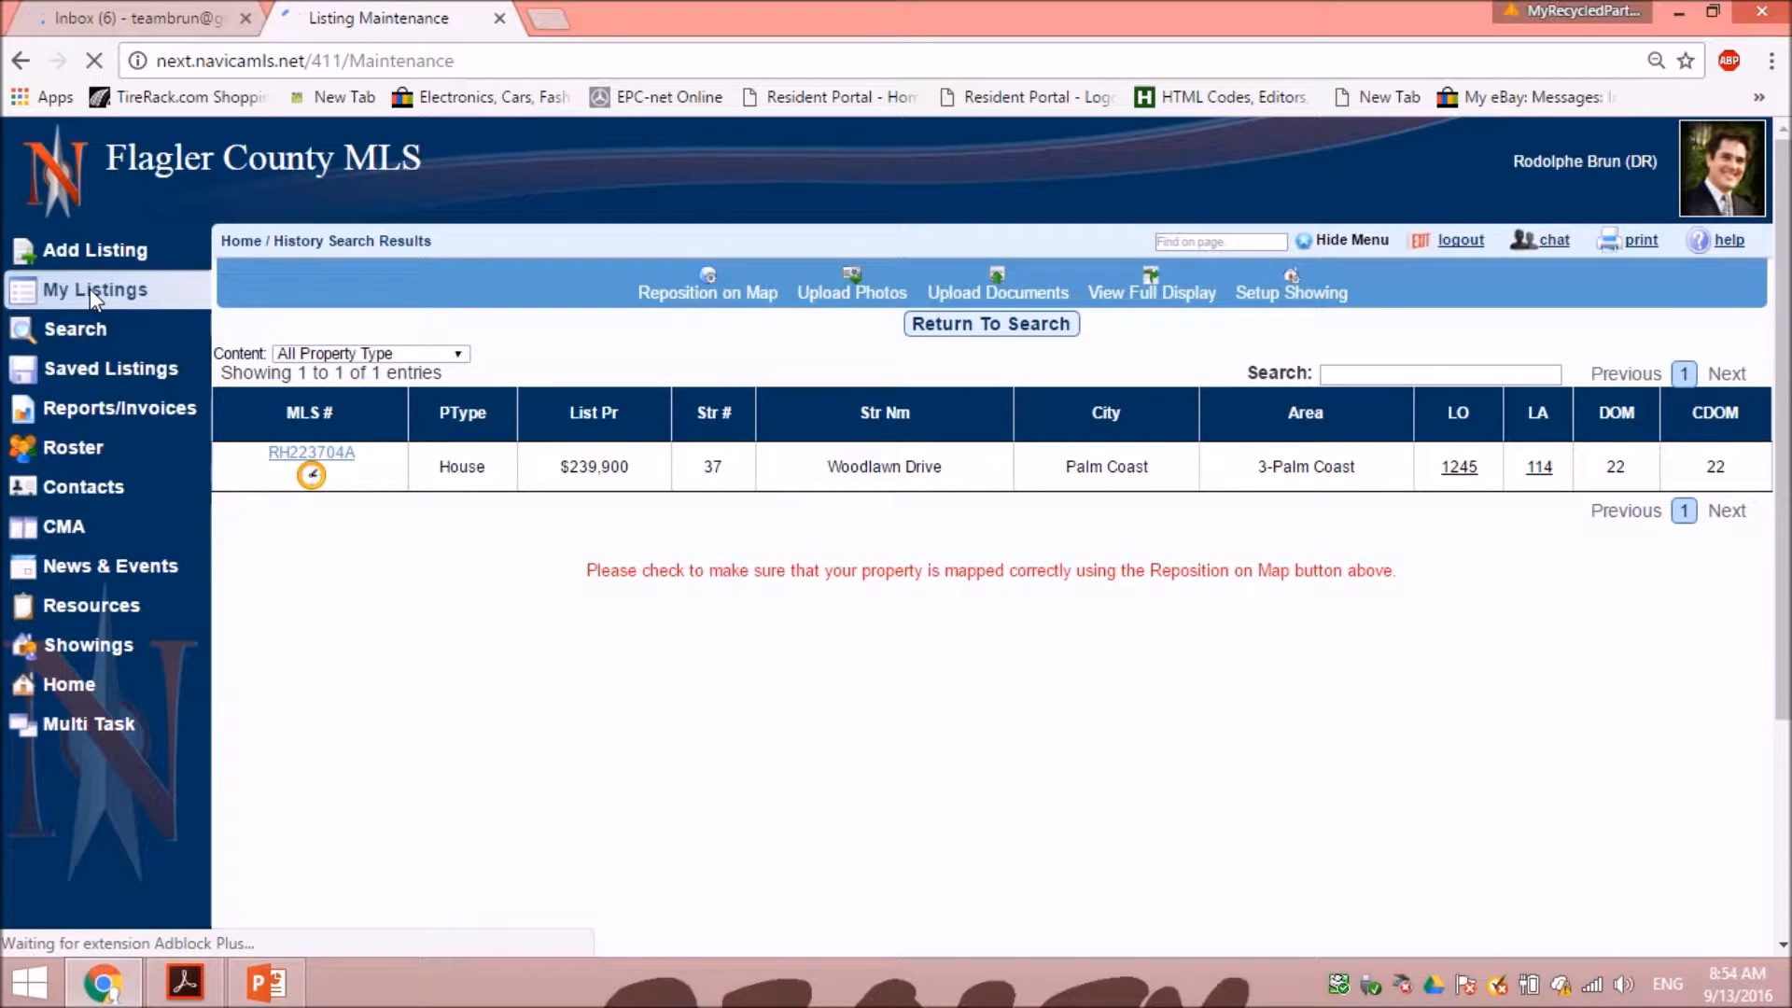
{"action": "left_click", "coordinate": [92, 289]}
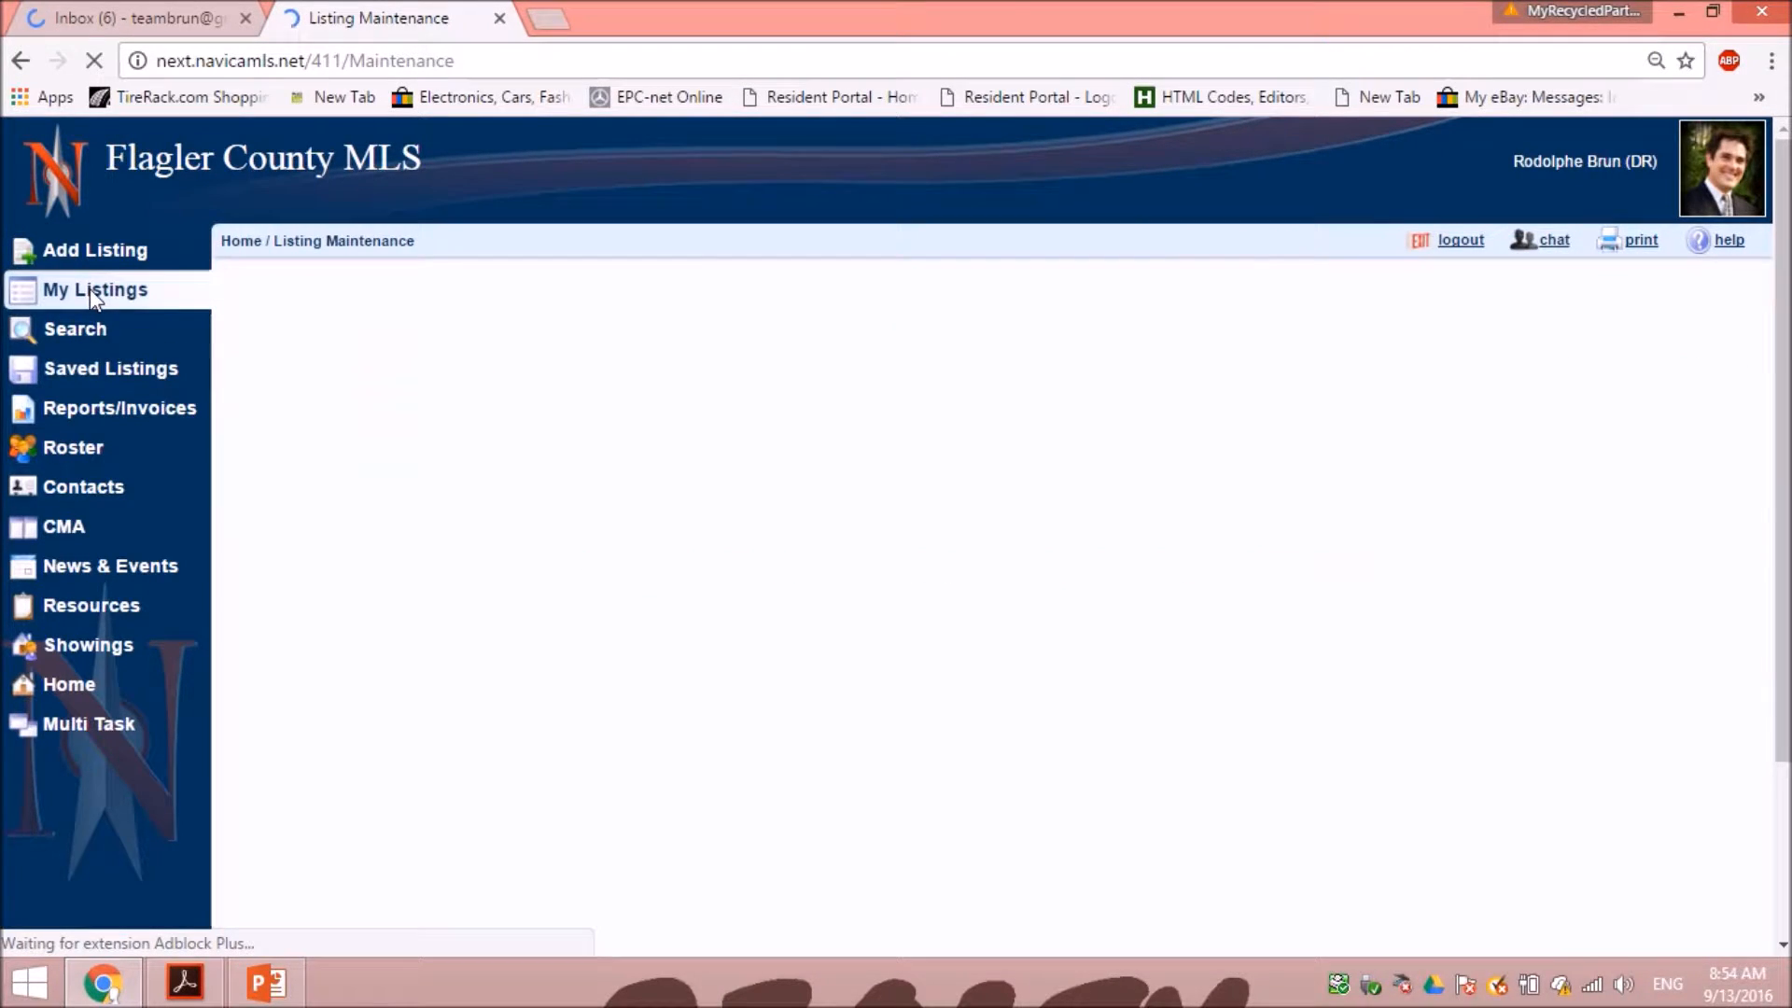
{"action": "left_click", "coordinate": [93, 289]}
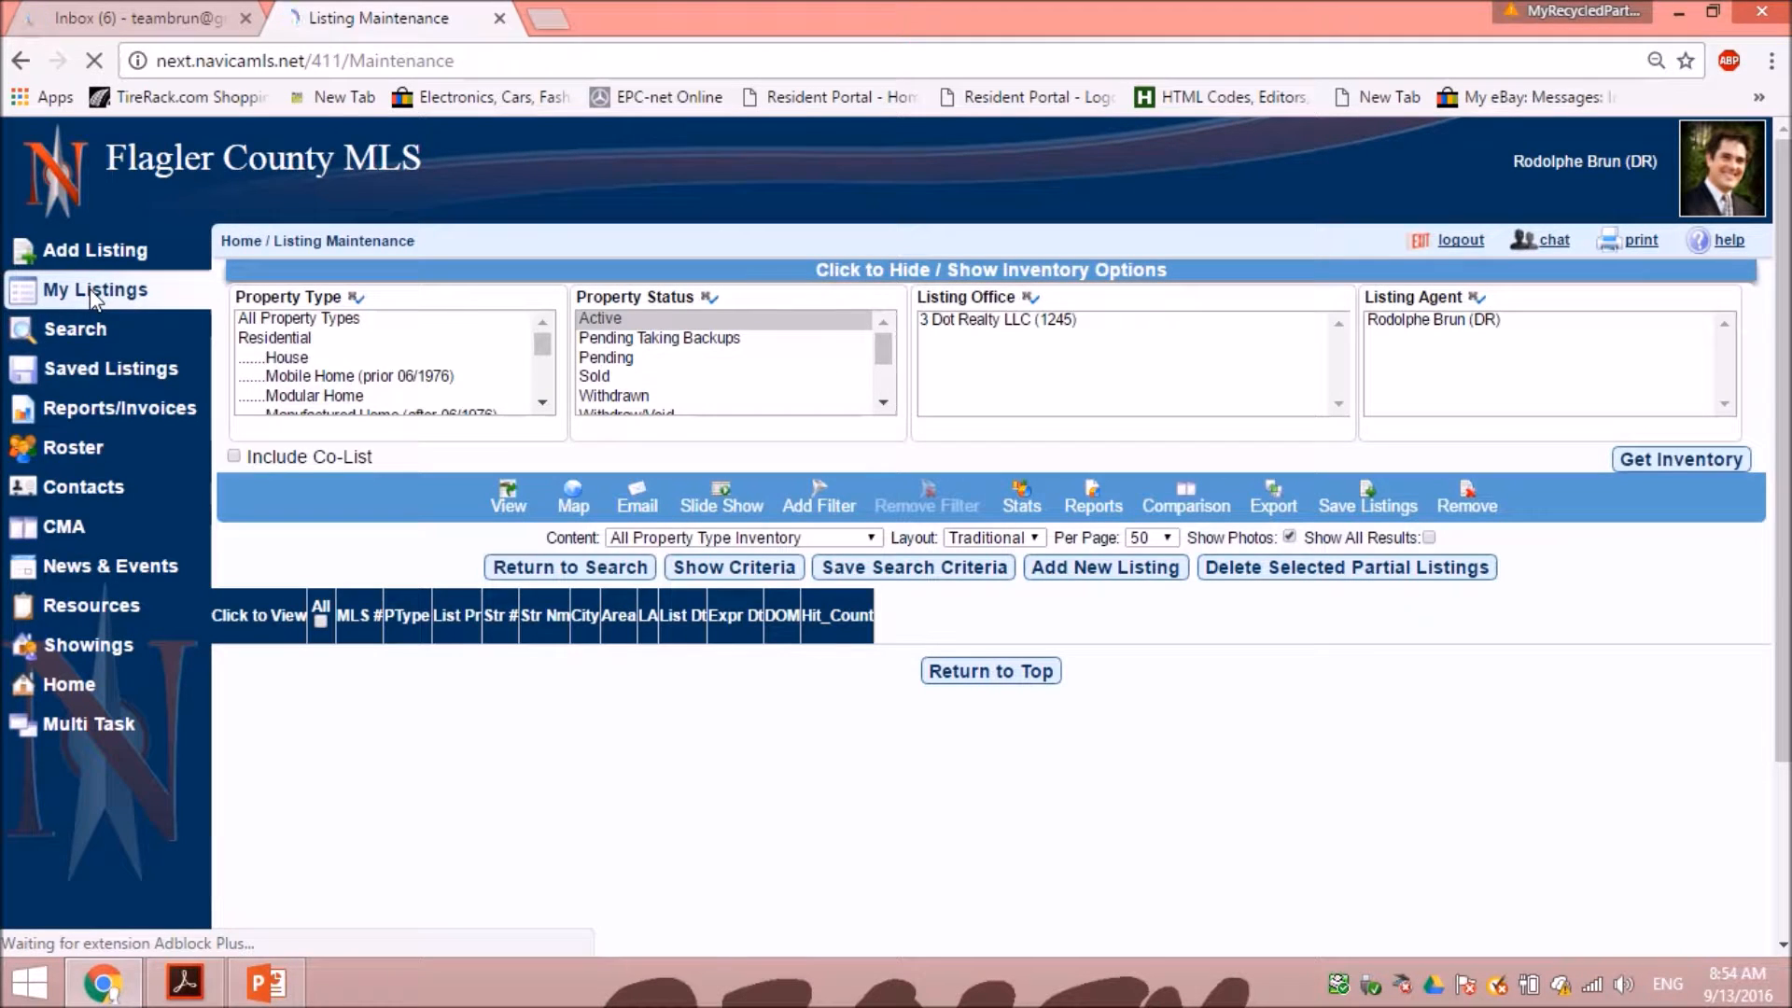
{"action": "left_click", "coordinate": [1680, 460]}
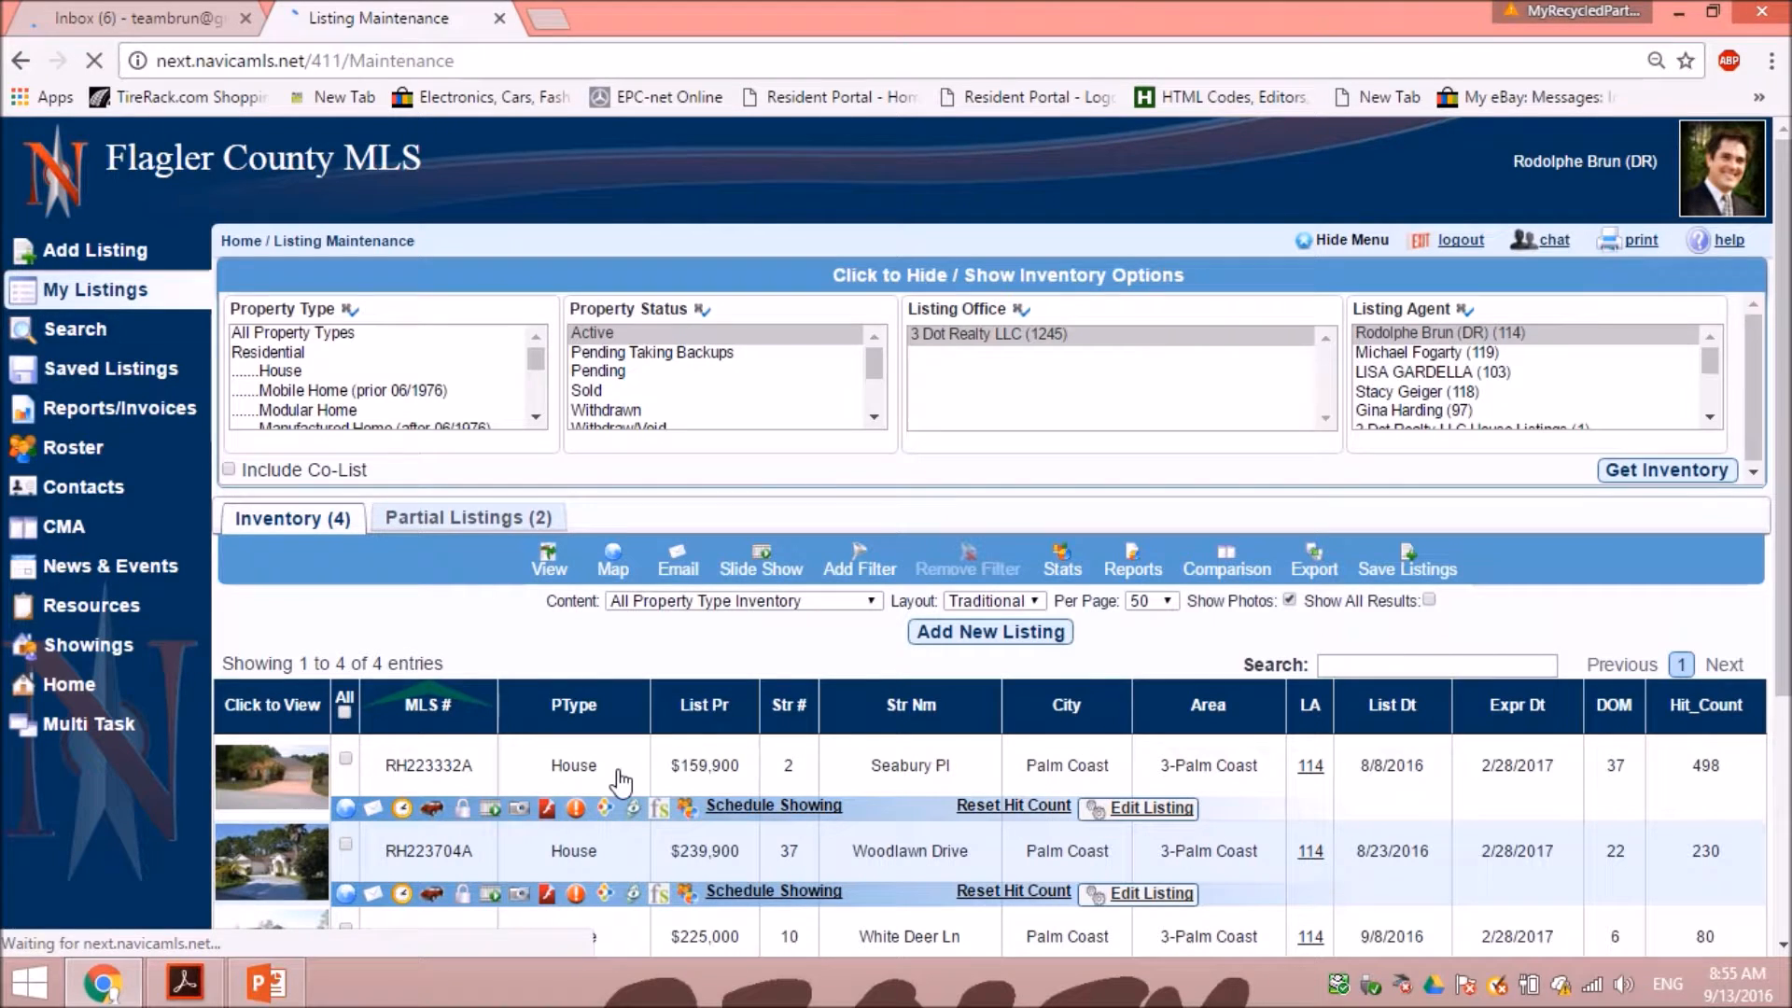
{"action": "mouse_move", "coordinate": [1332, 715]}
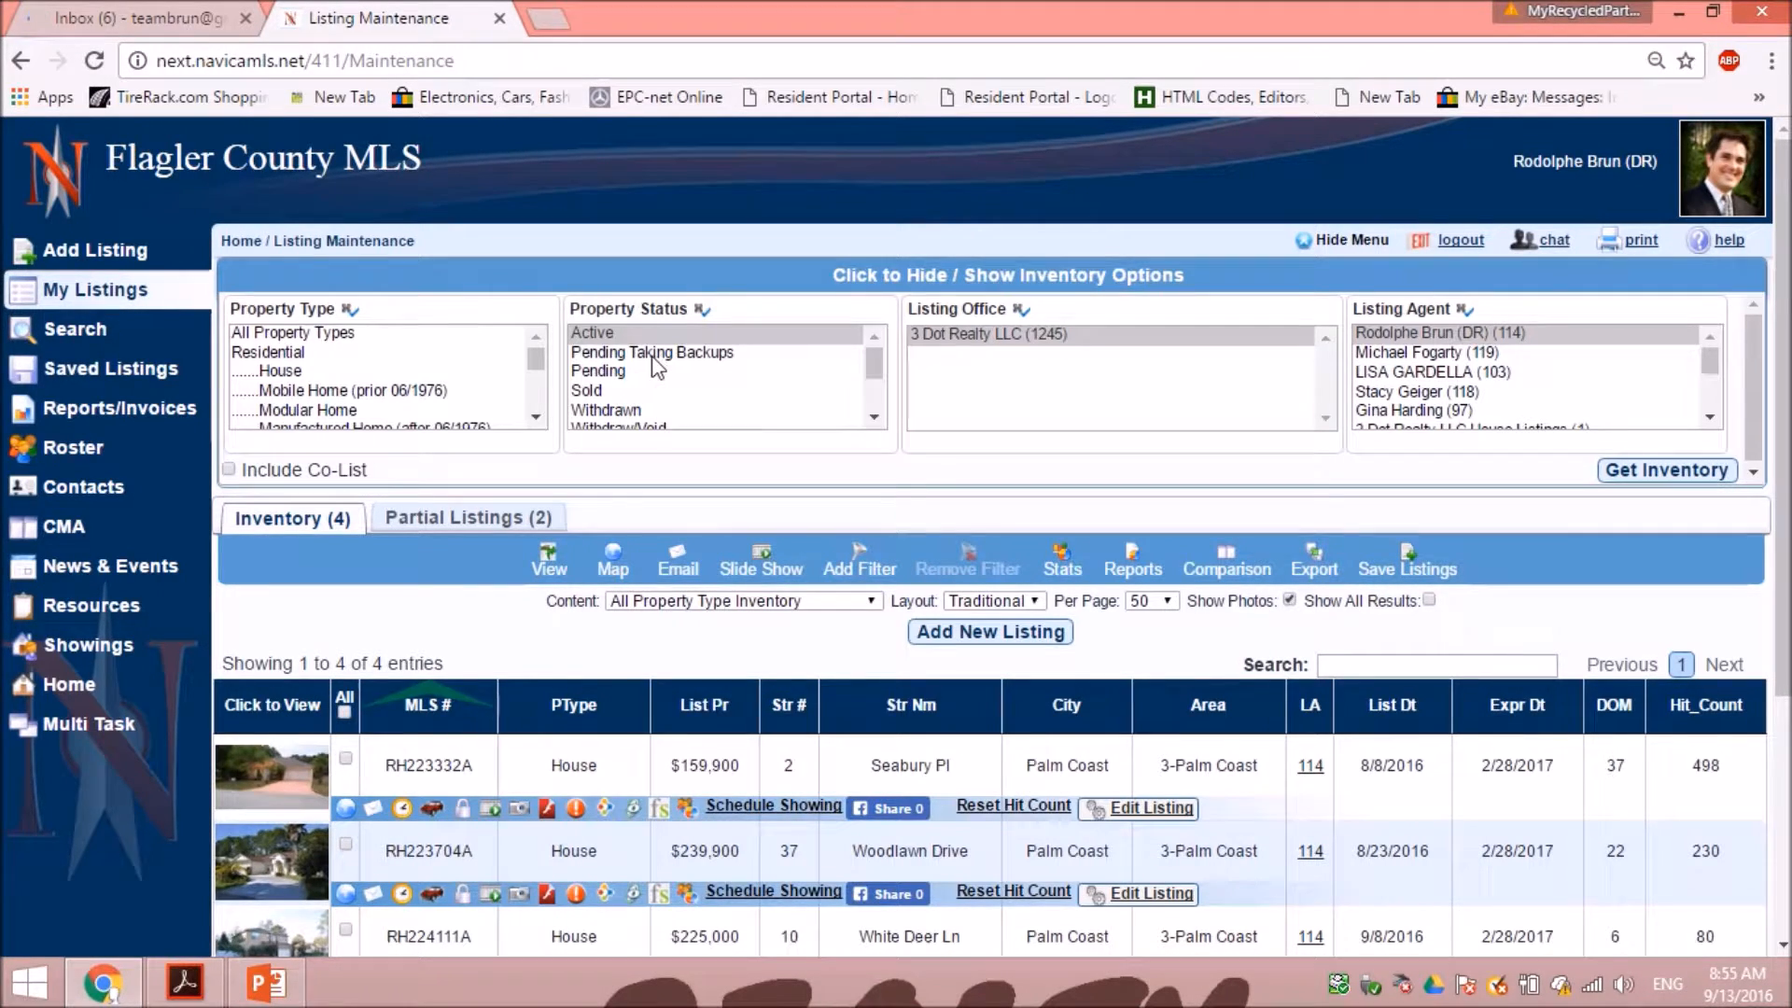
{"action": "mouse_move", "coordinate": [676, 381]}
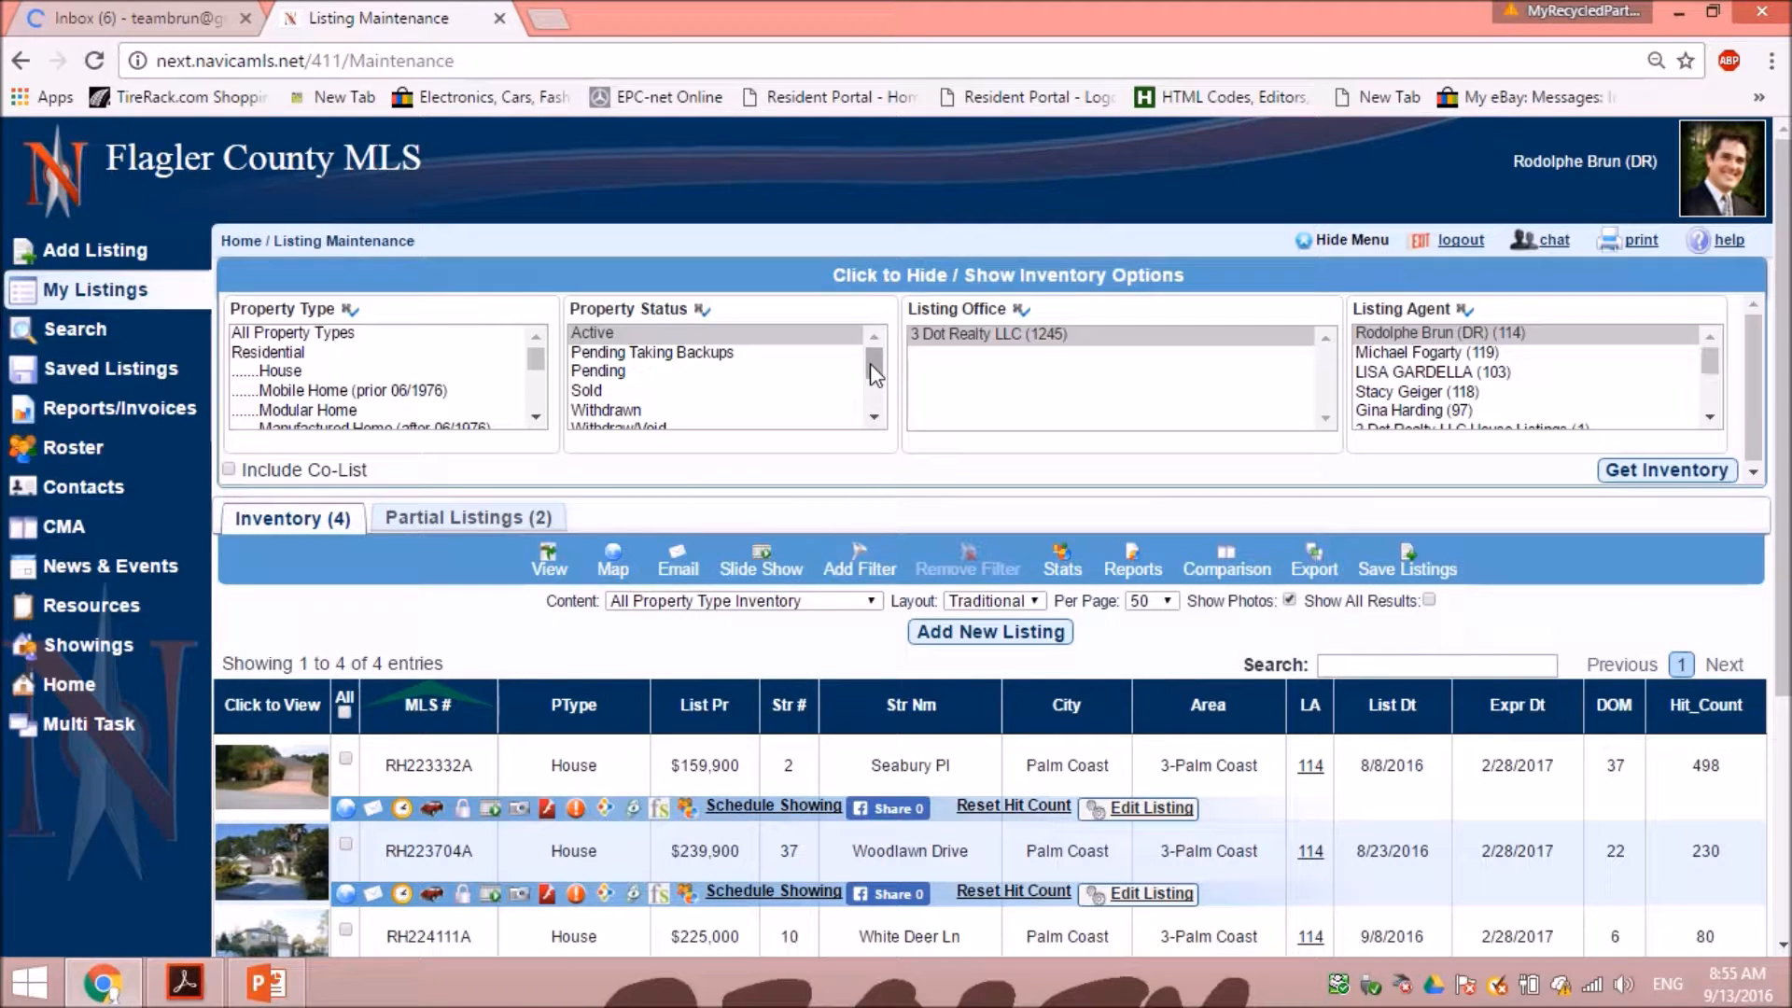
{"action": "scroll", "scroll_direction": "down", "scroll_amount": 3}
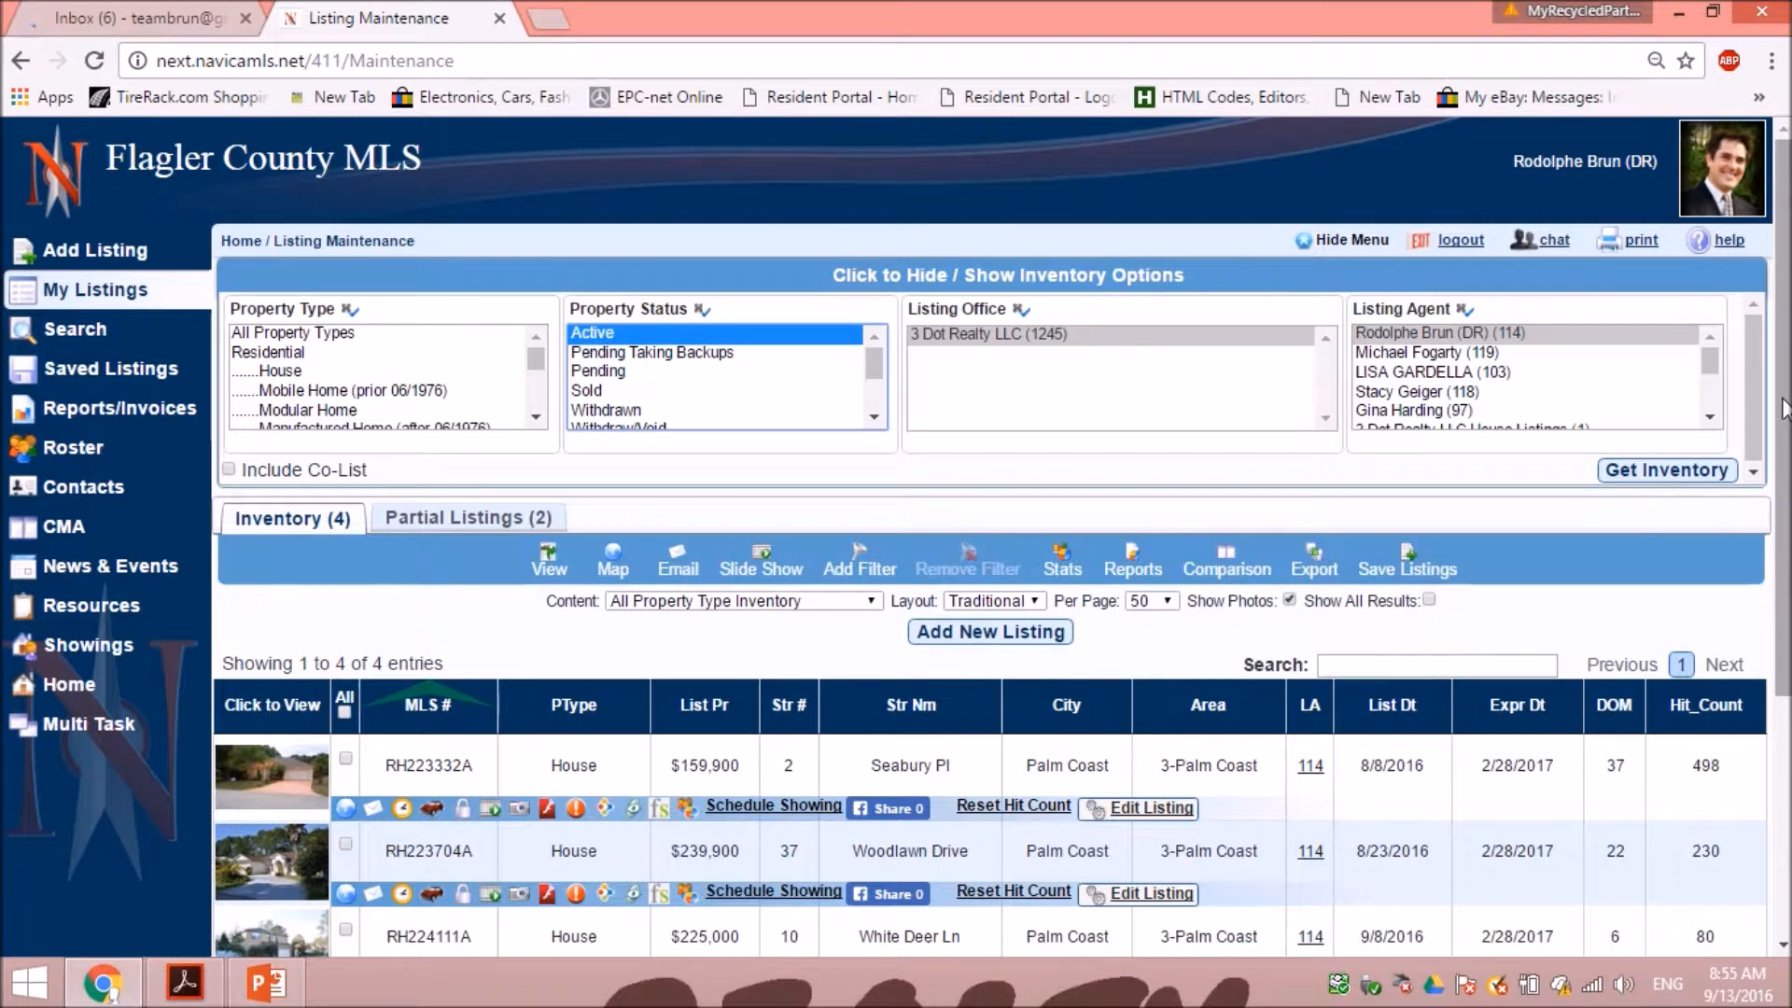
{"action": "scroll", "scroll_direction": "down", "scroll_amount": 3}
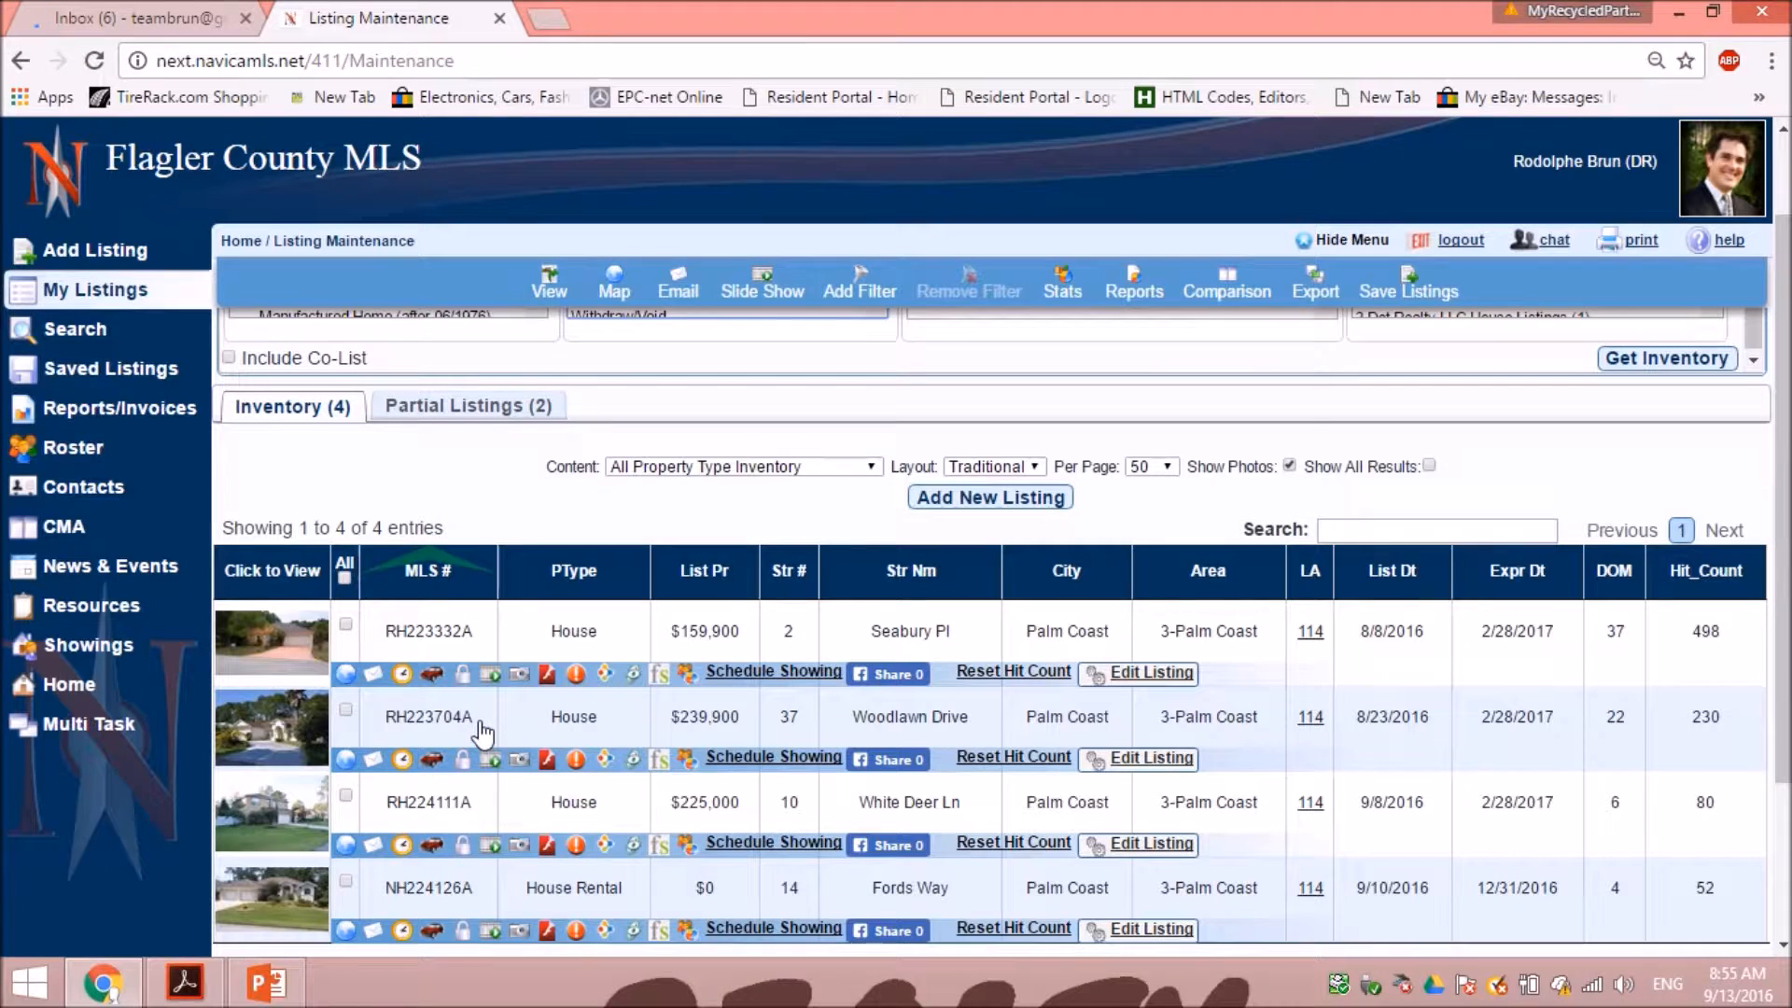
{"action": "mouse_move", "coordinate": [439, 730]}
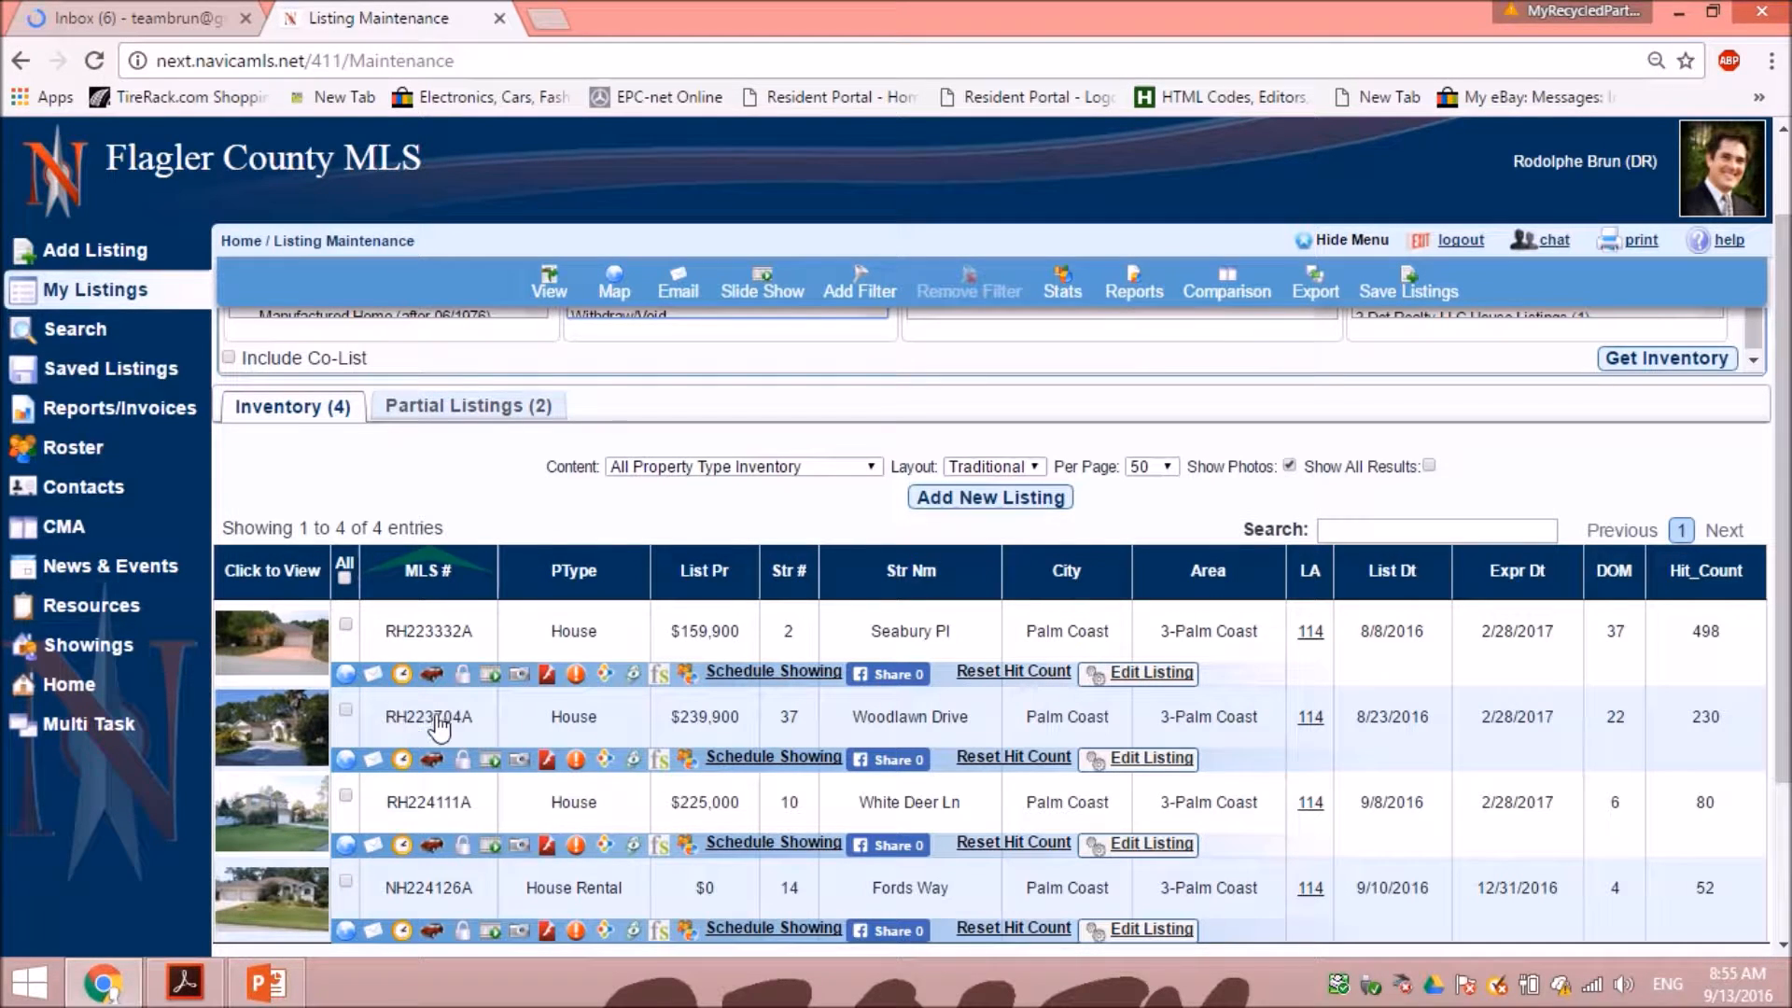
{"action": "mouse_move", "coordinate": [400, 737]}
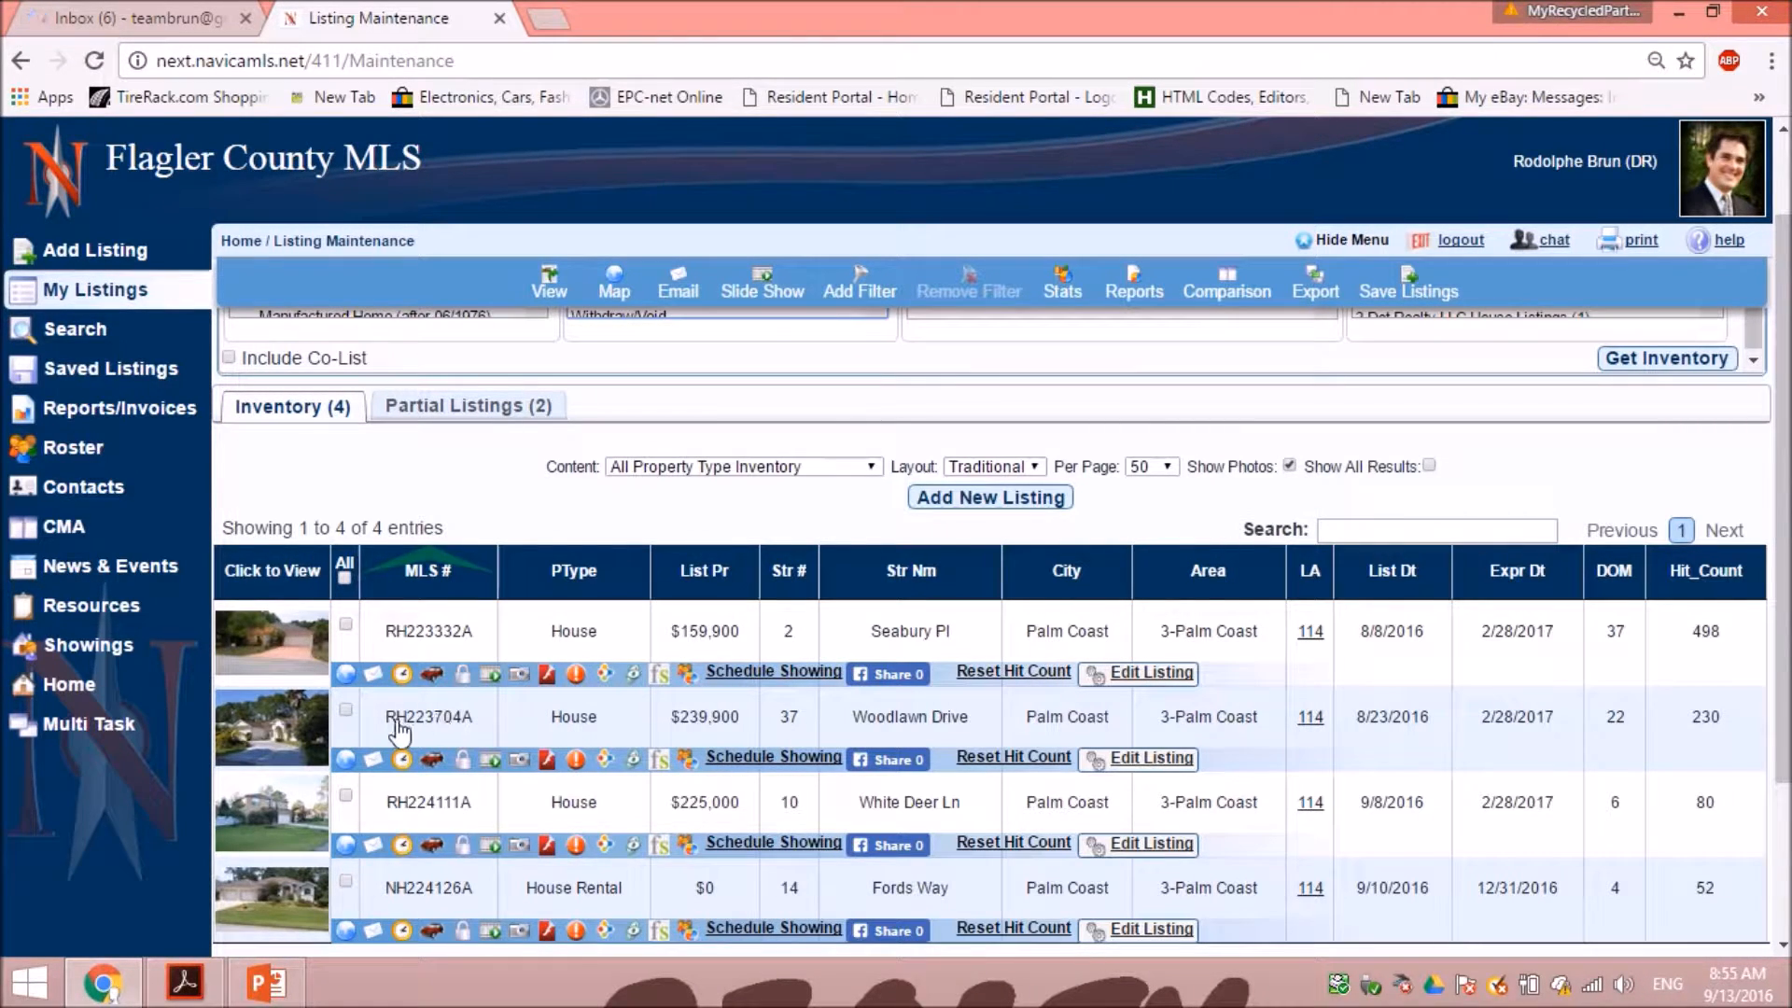
{"action": "mouse_move", "coordinate": [346, 722]}
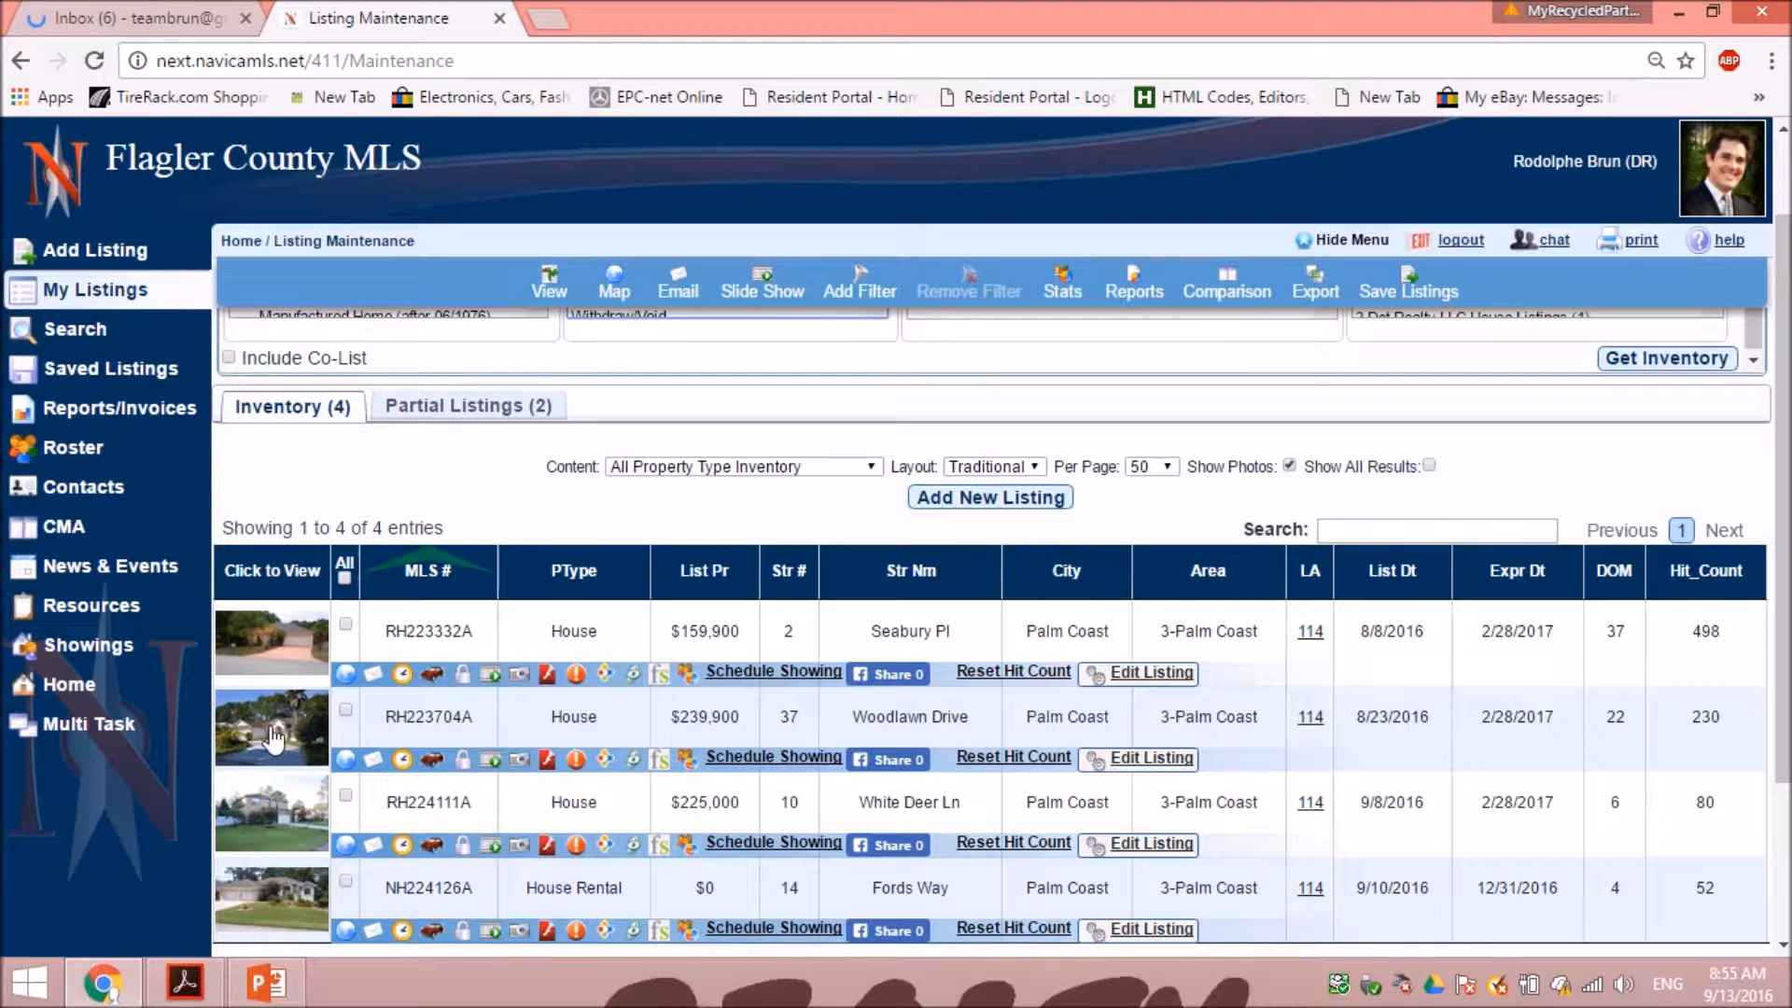
{"action": "mouse_move", "coordinate": [294, 739]}
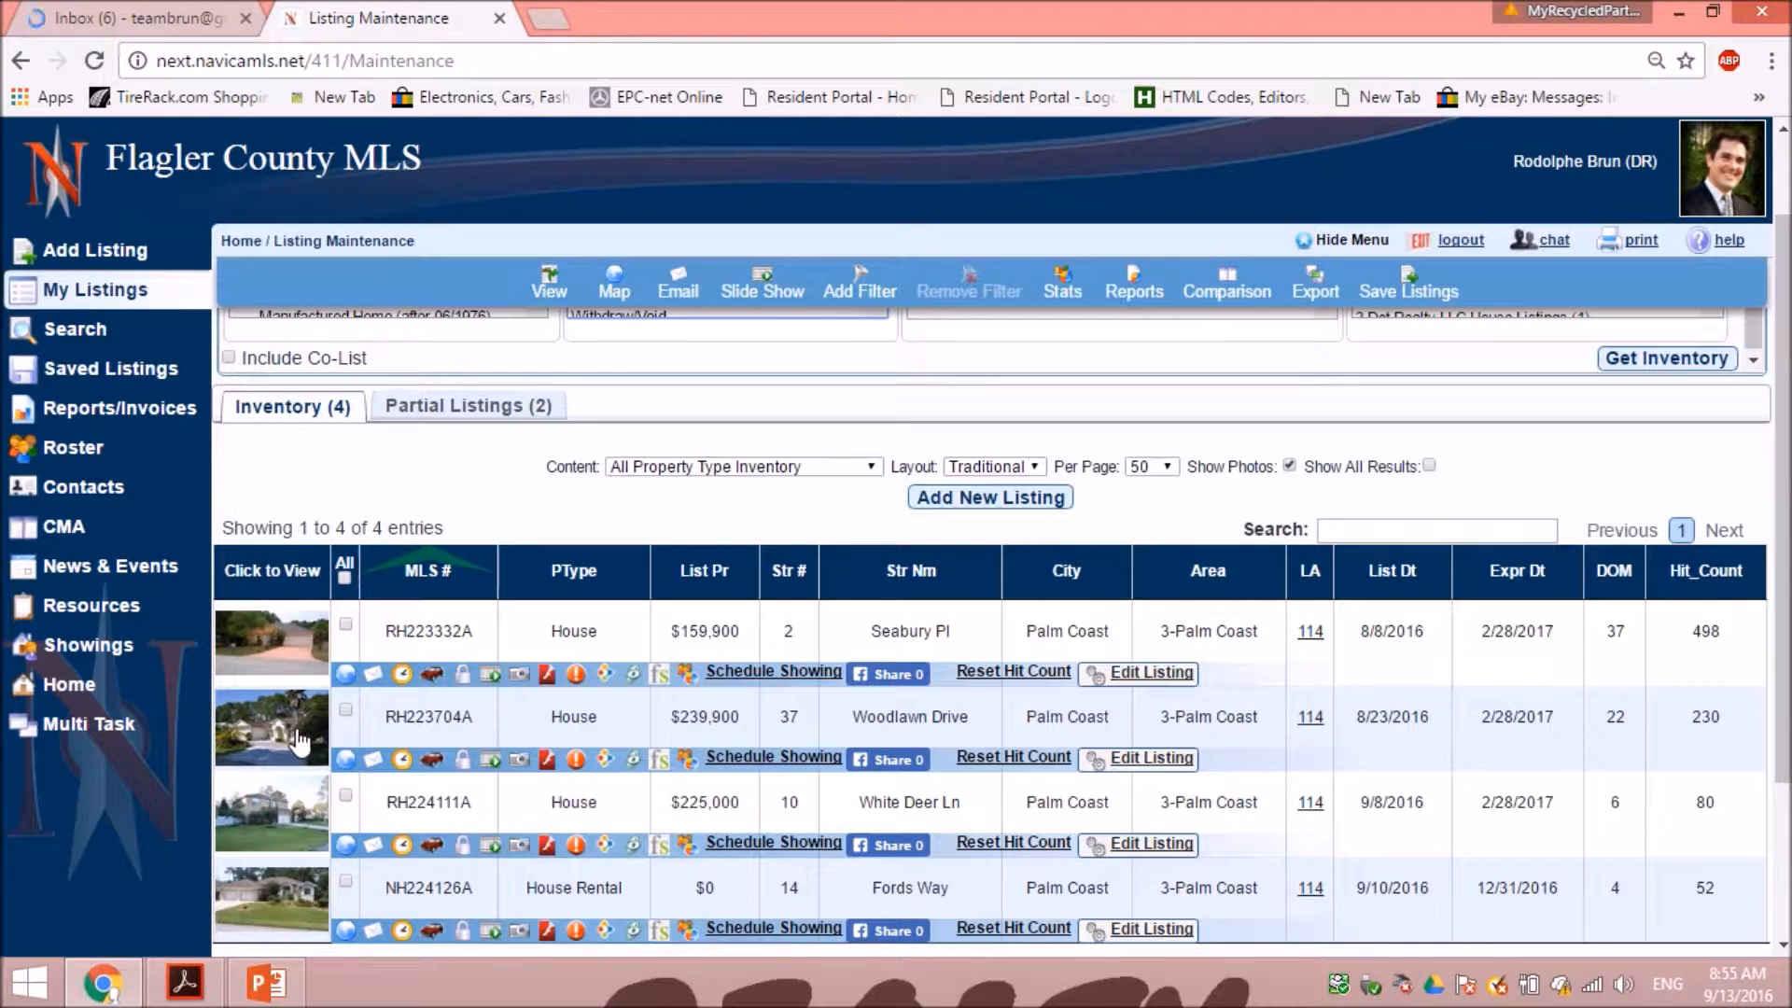
{"action": "mouse_move", "coordinate": [680, 727]}
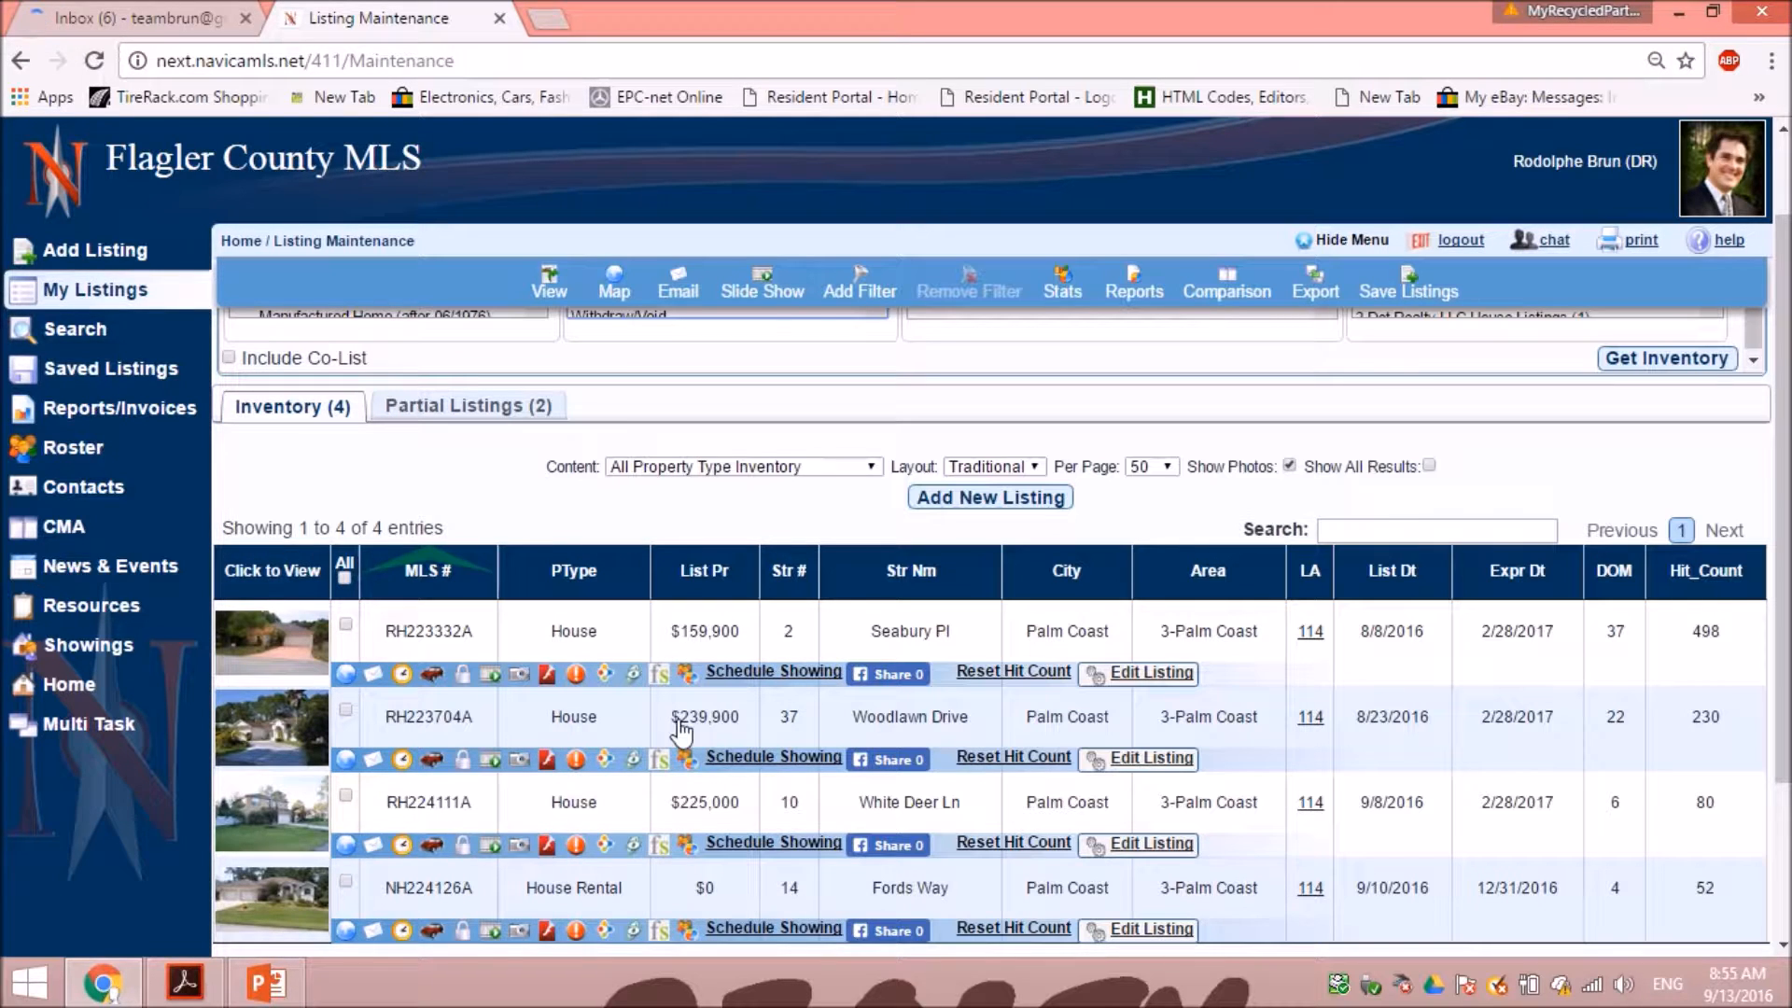
{"action": "mouse_move", "coordinate": [1142, 734]}
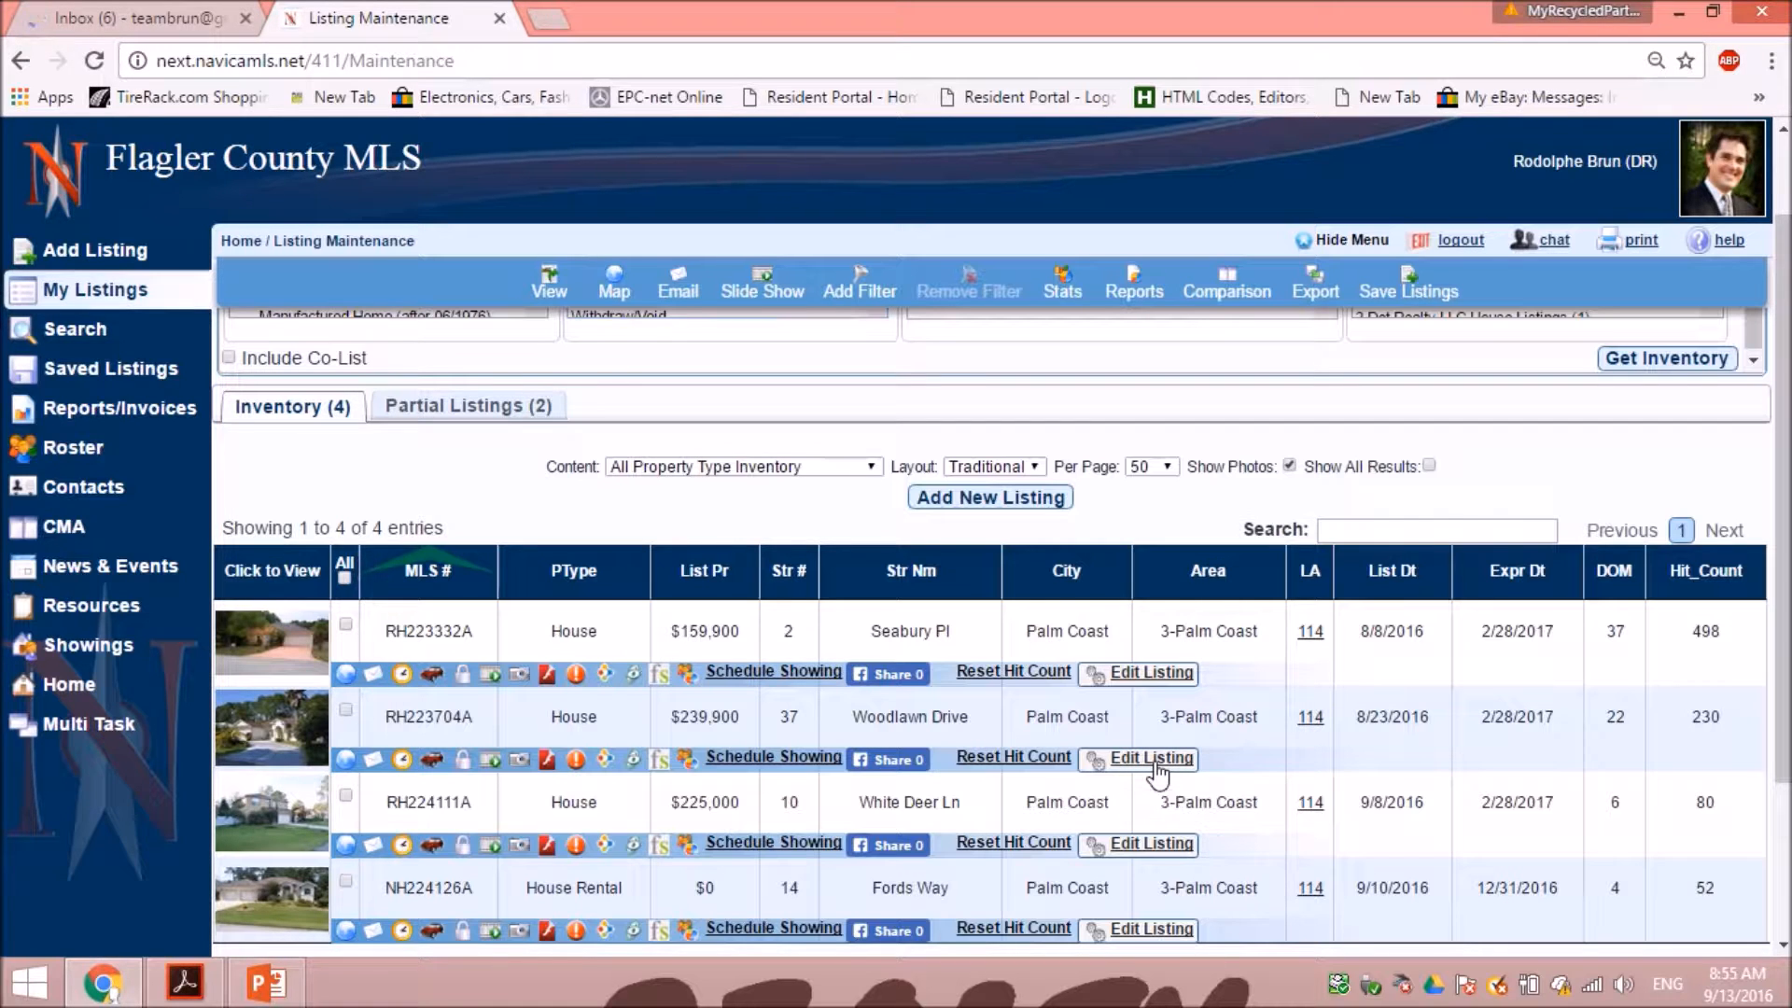
Open Listing Options for the RH223704A Woodlawn Drive listing via Edit Listing
{"action": "left_click", "coordinate": [1147, 759]}
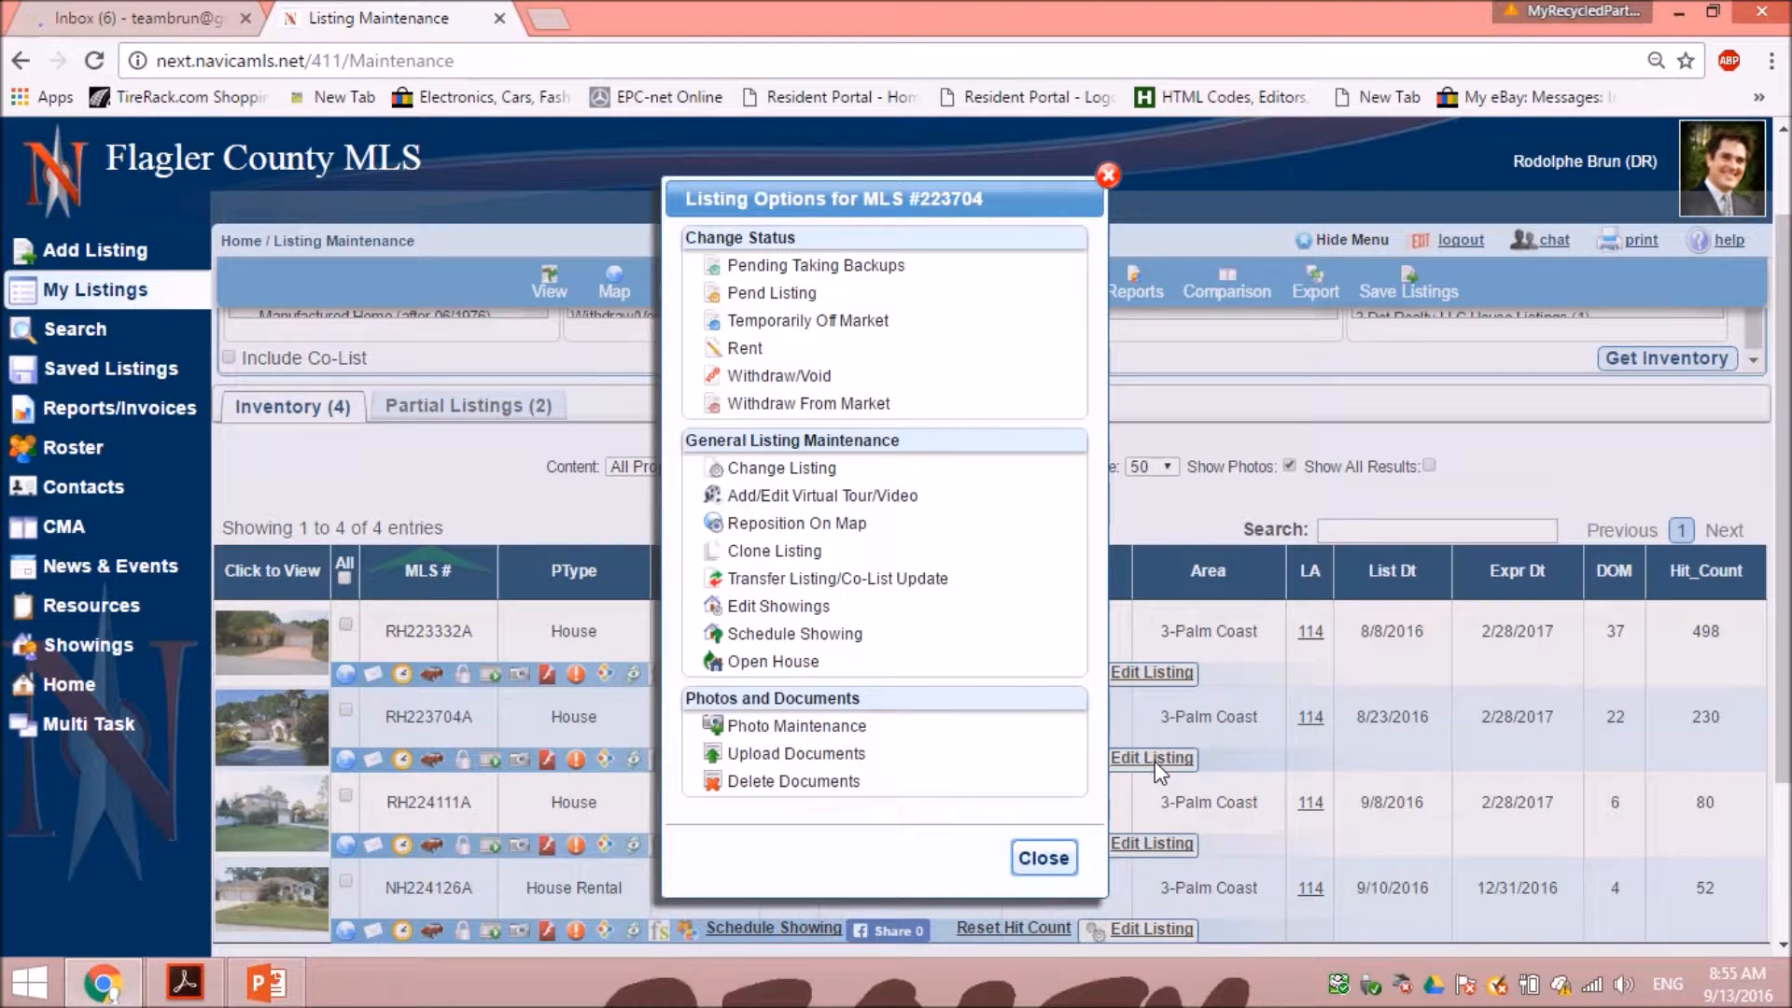
{"action": "mouse_move", "coordinate": [822, 277]}
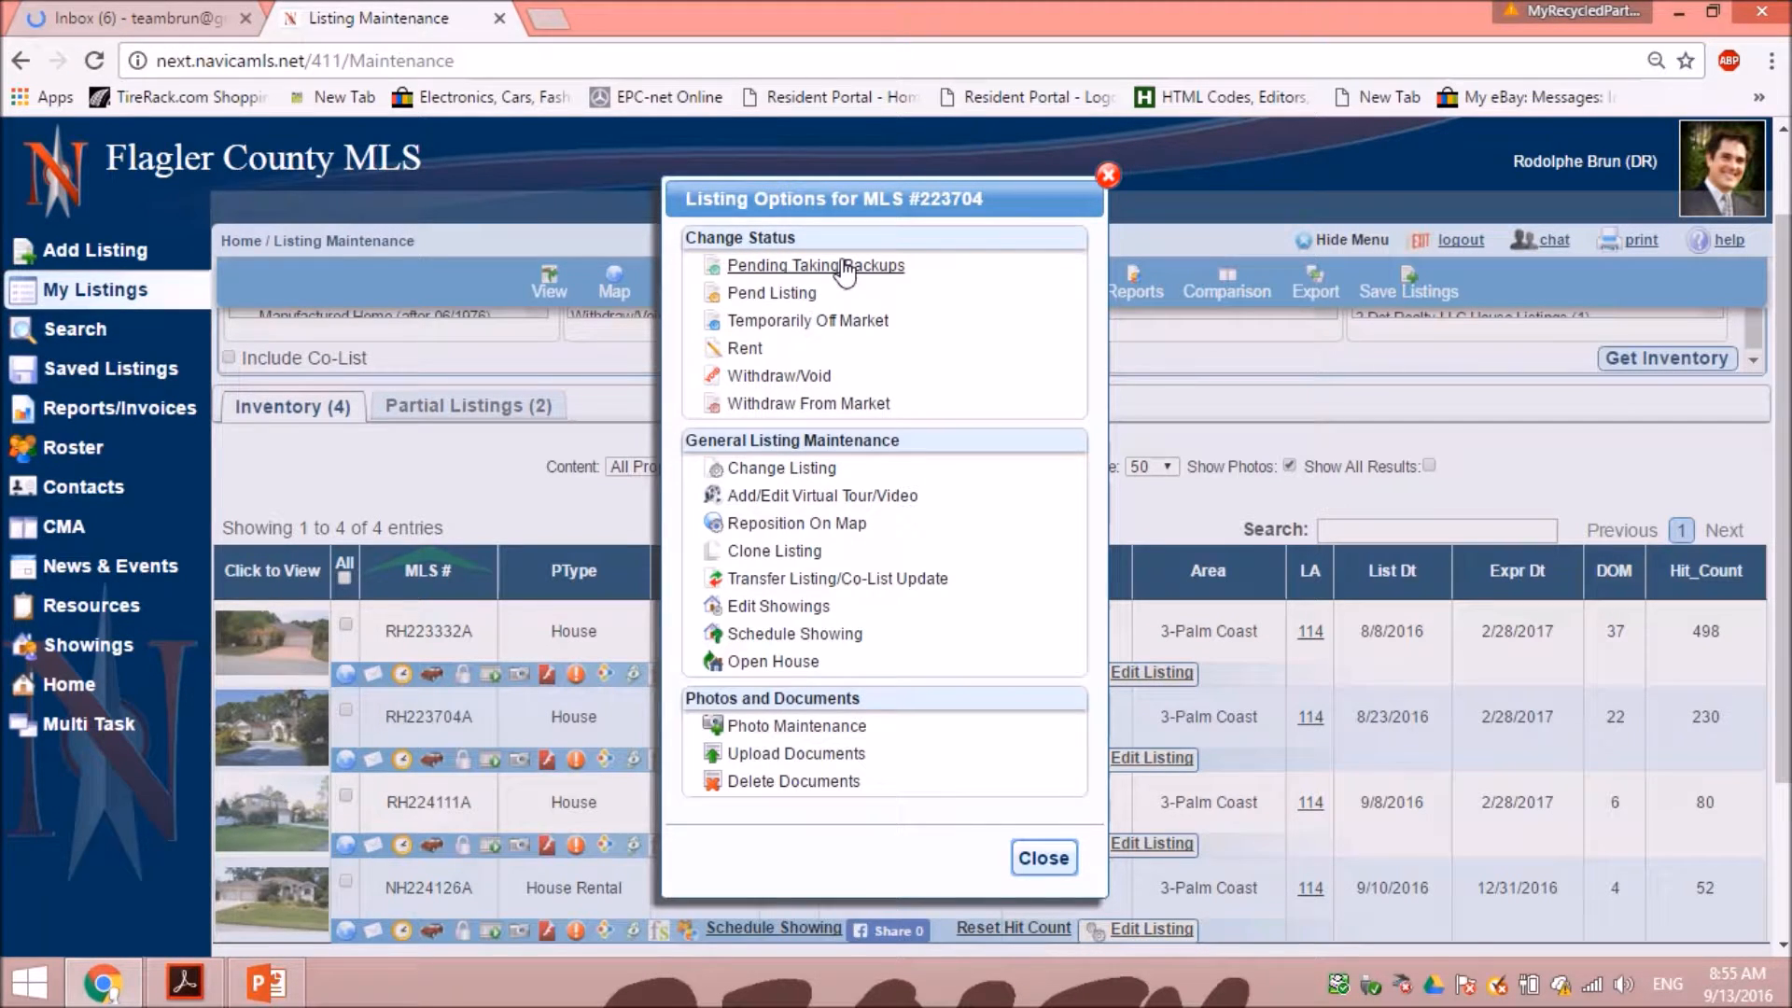
{"action": "mouse_move", "coordinate": [791, 739]}
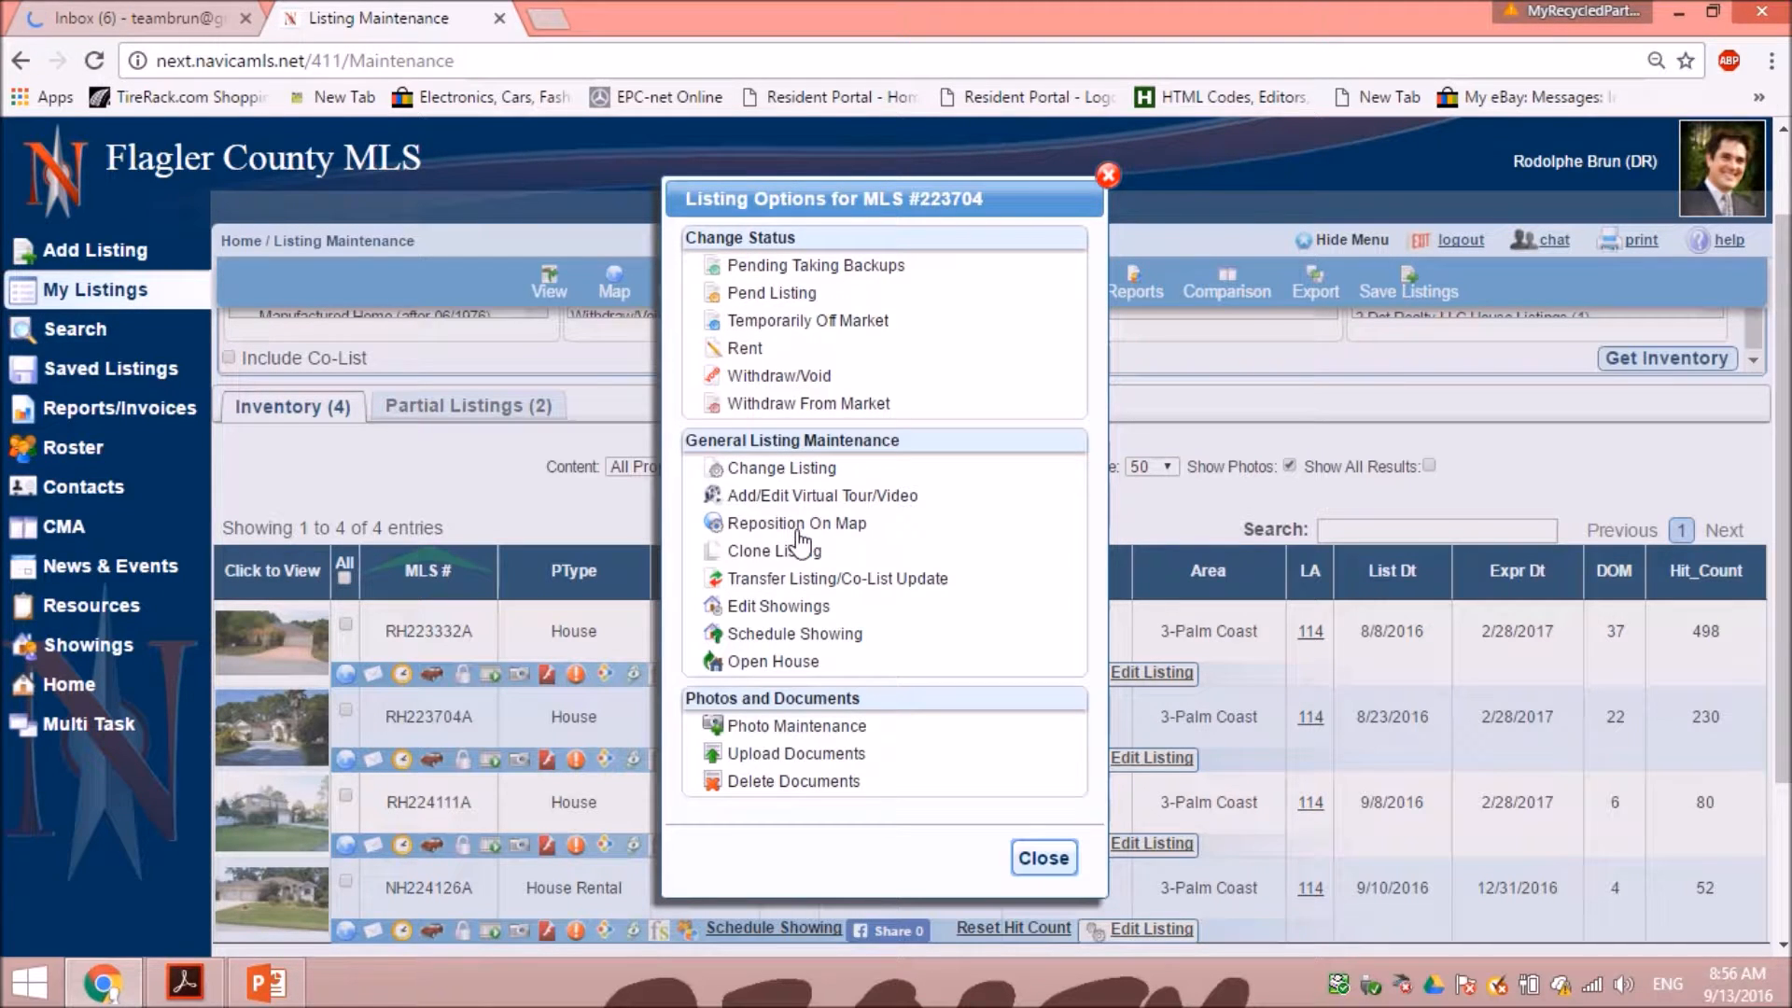
{"action": "mouse_move", "coordinate": [768, 478]}
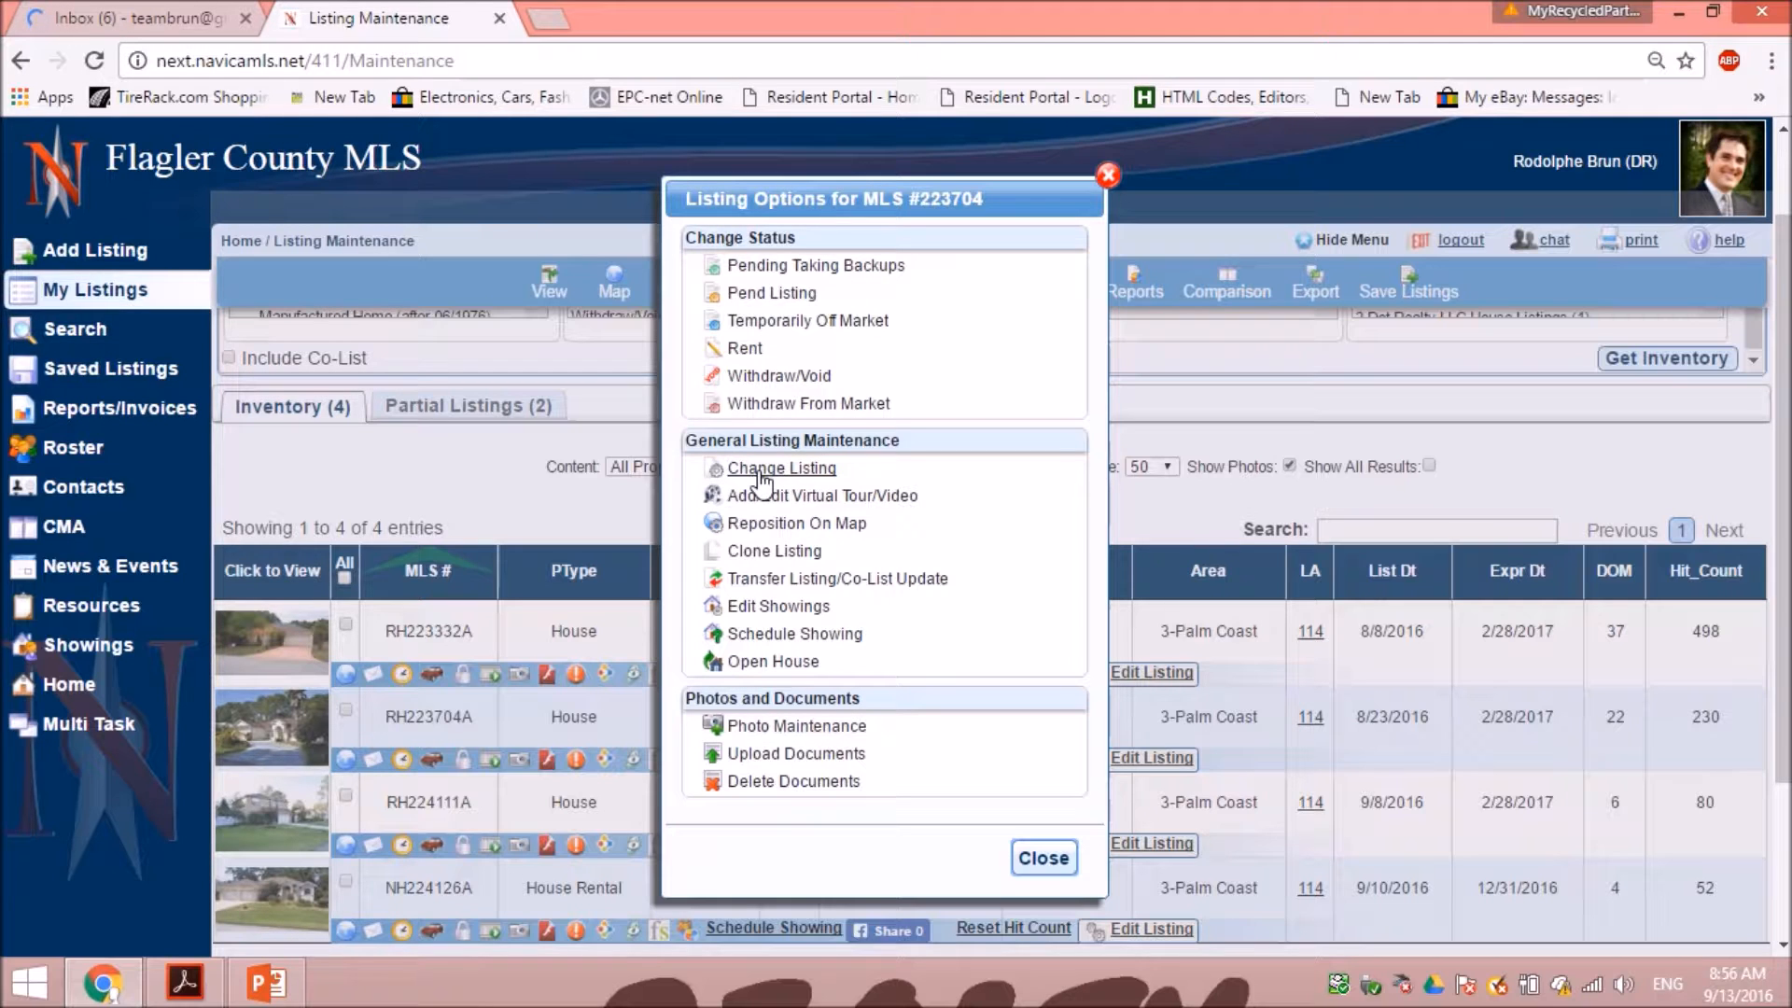
Choose Change Listing under General Listing Maintenance for MLS #223704
{"action": "left_click", "coordinate": [781, 468]}
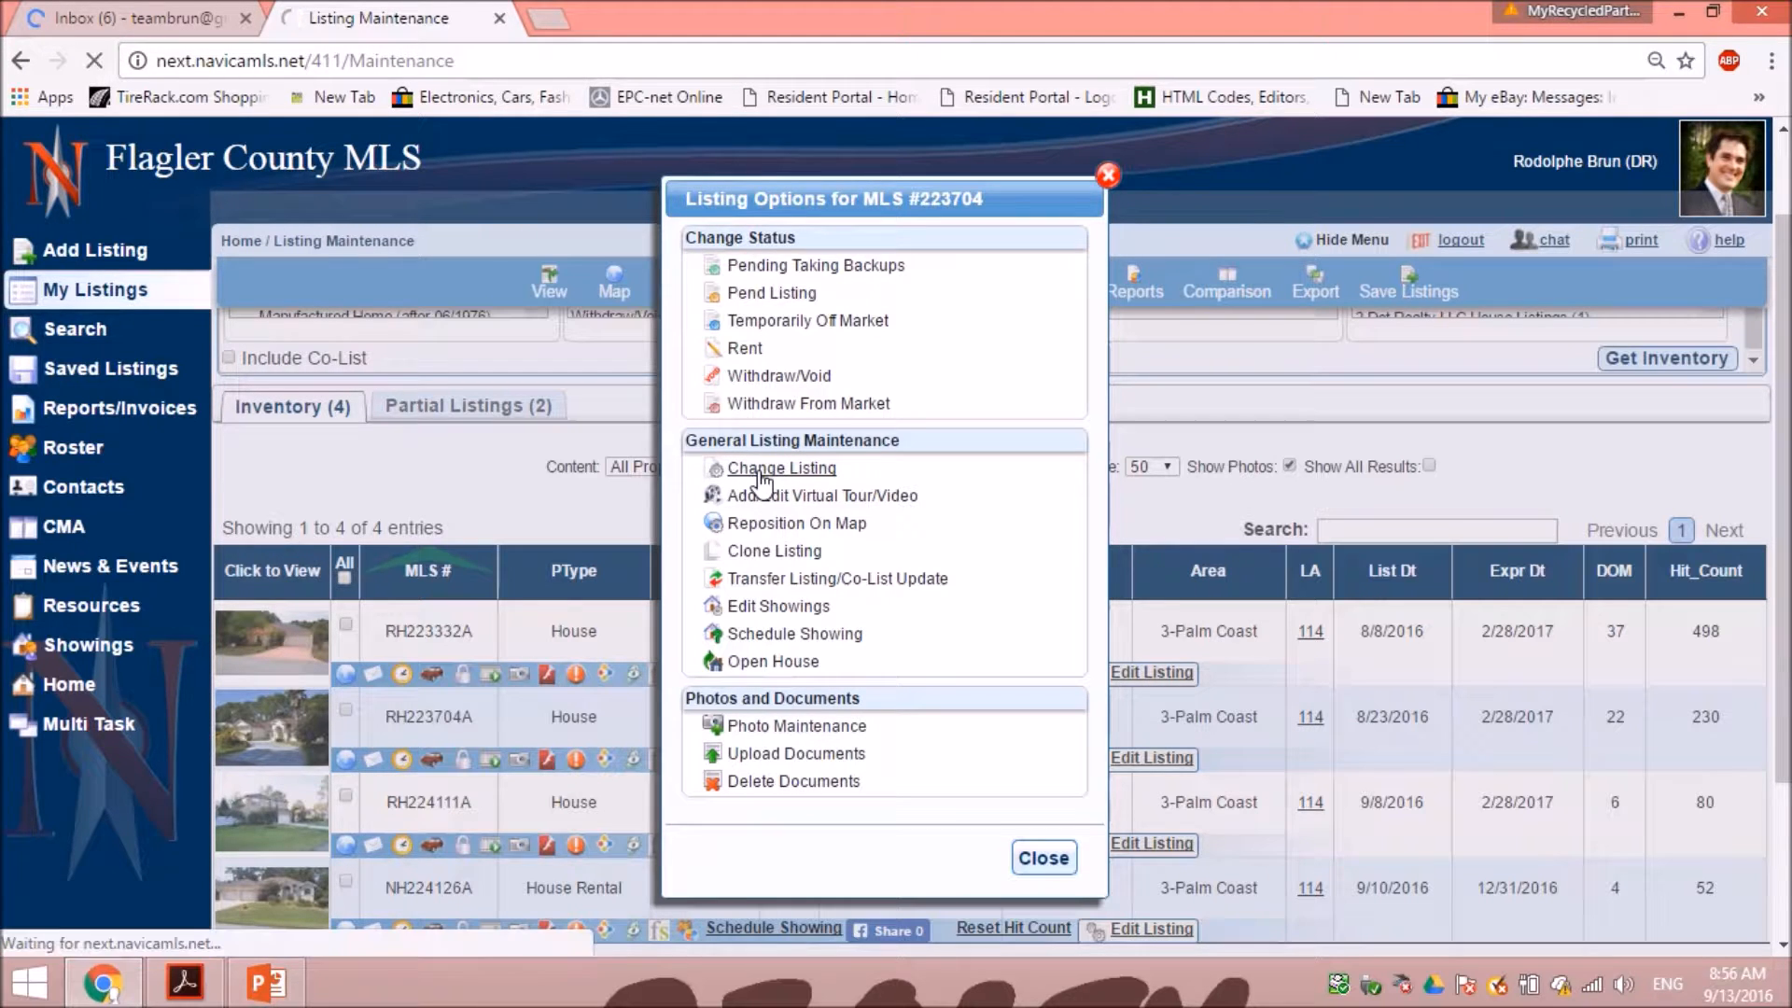
{"action": "left_click", "coordinate": [781, 468]}
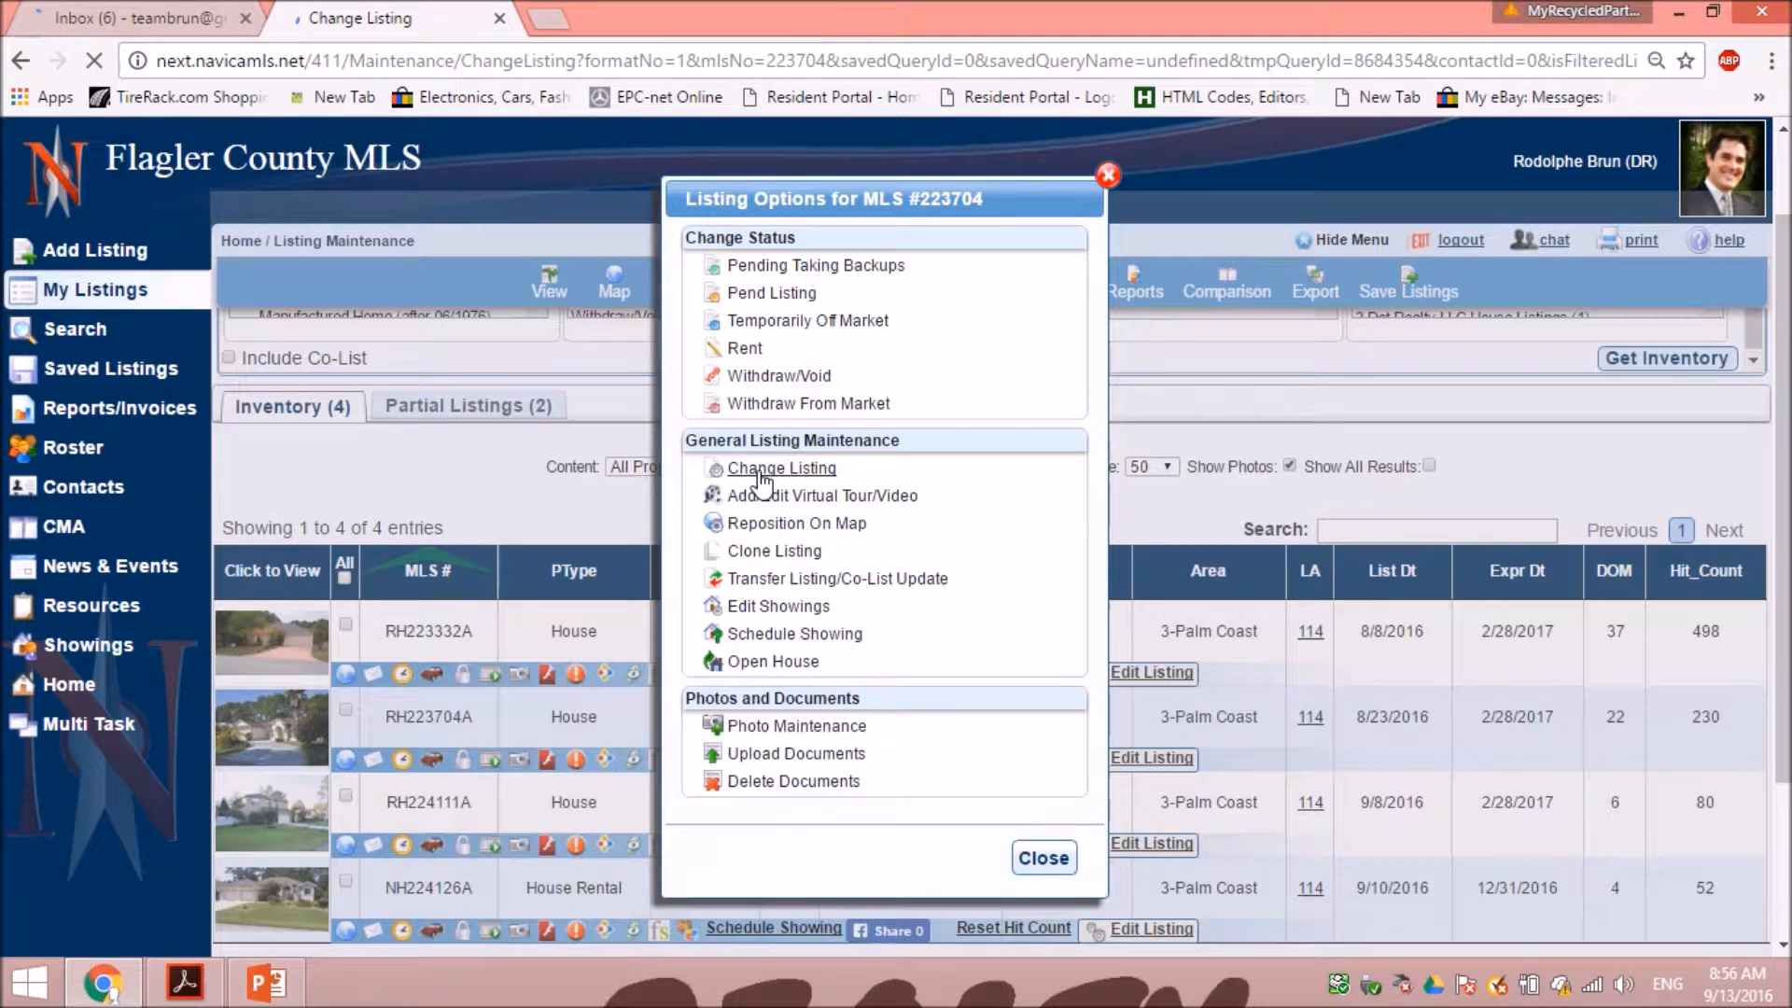
{"action": "left_click", "coordinate": [780, 468]}
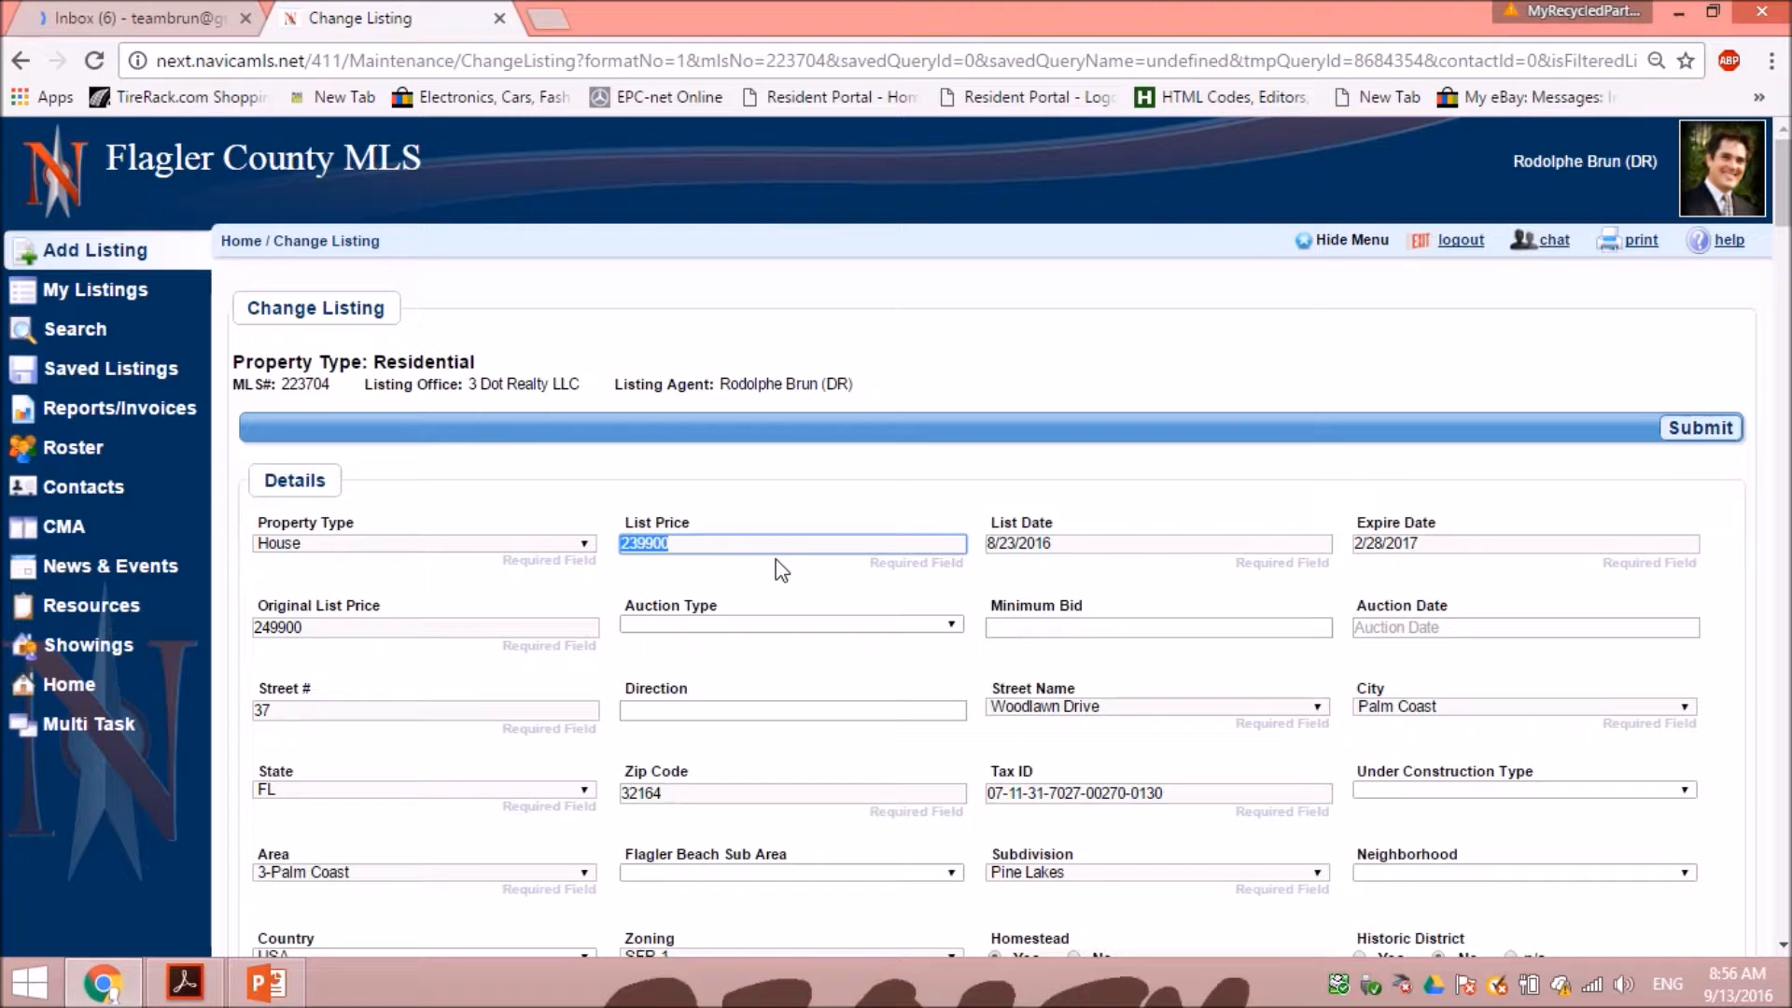
{"action": "type", "text": "239"}
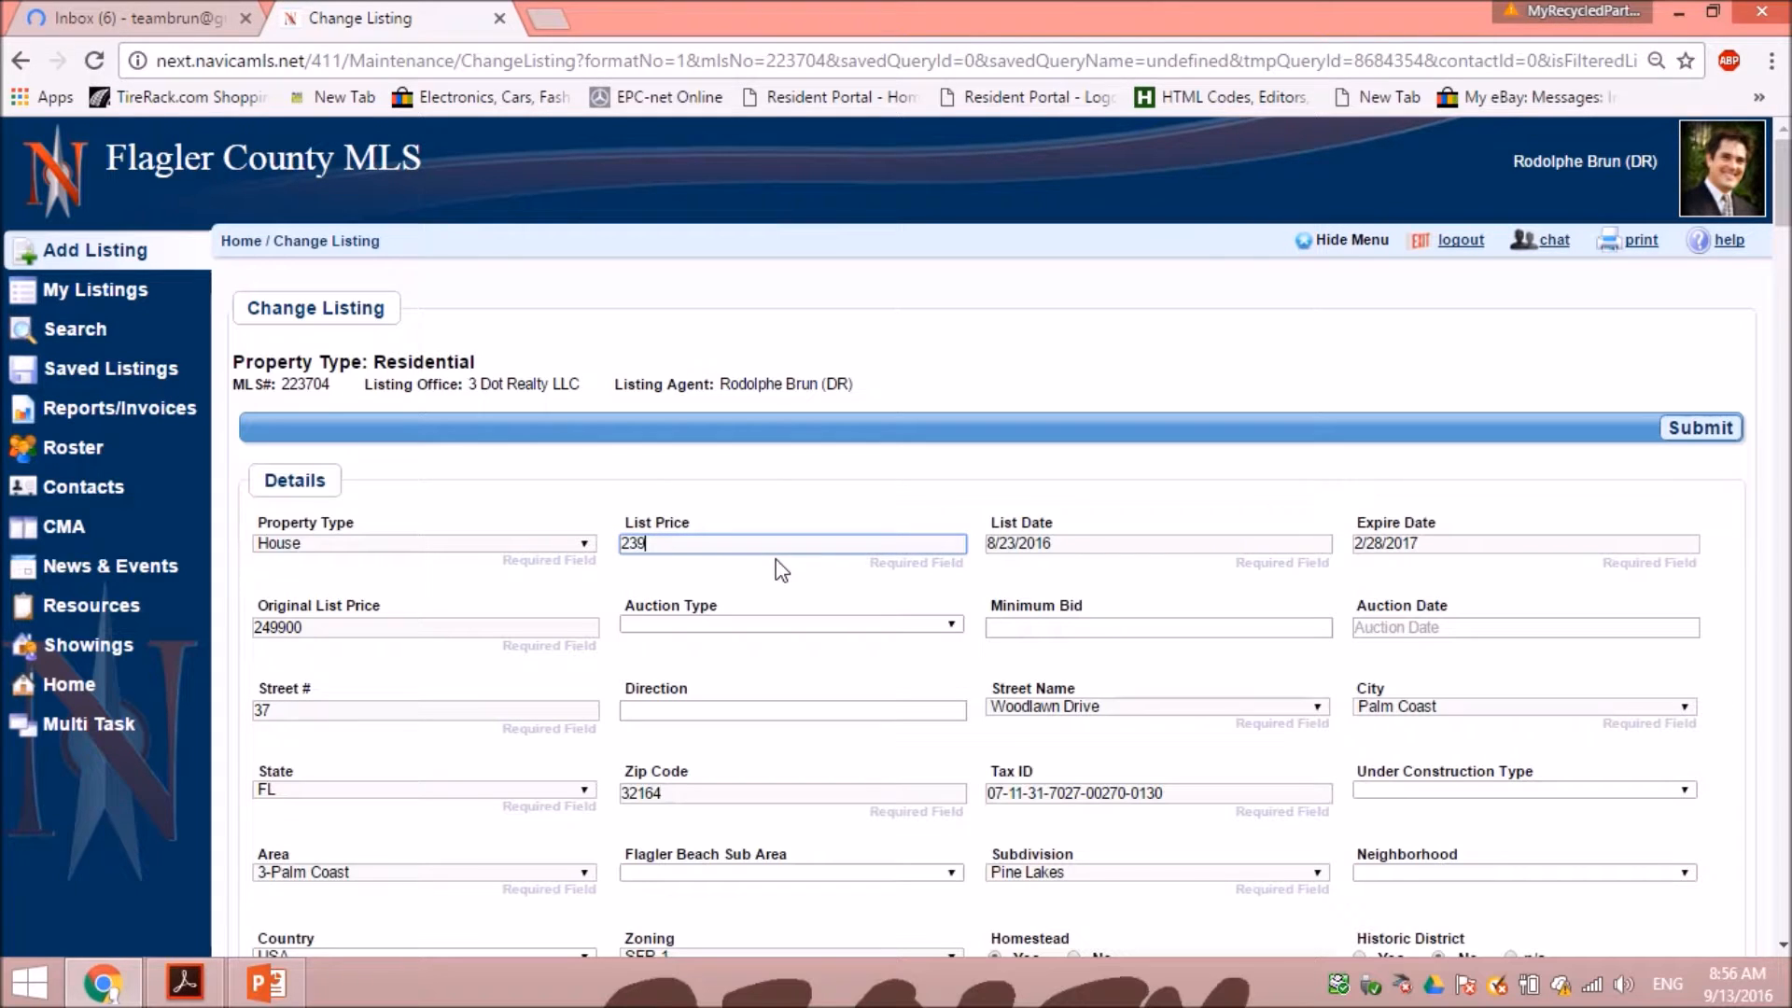
{"action": "type", "text": "500"}
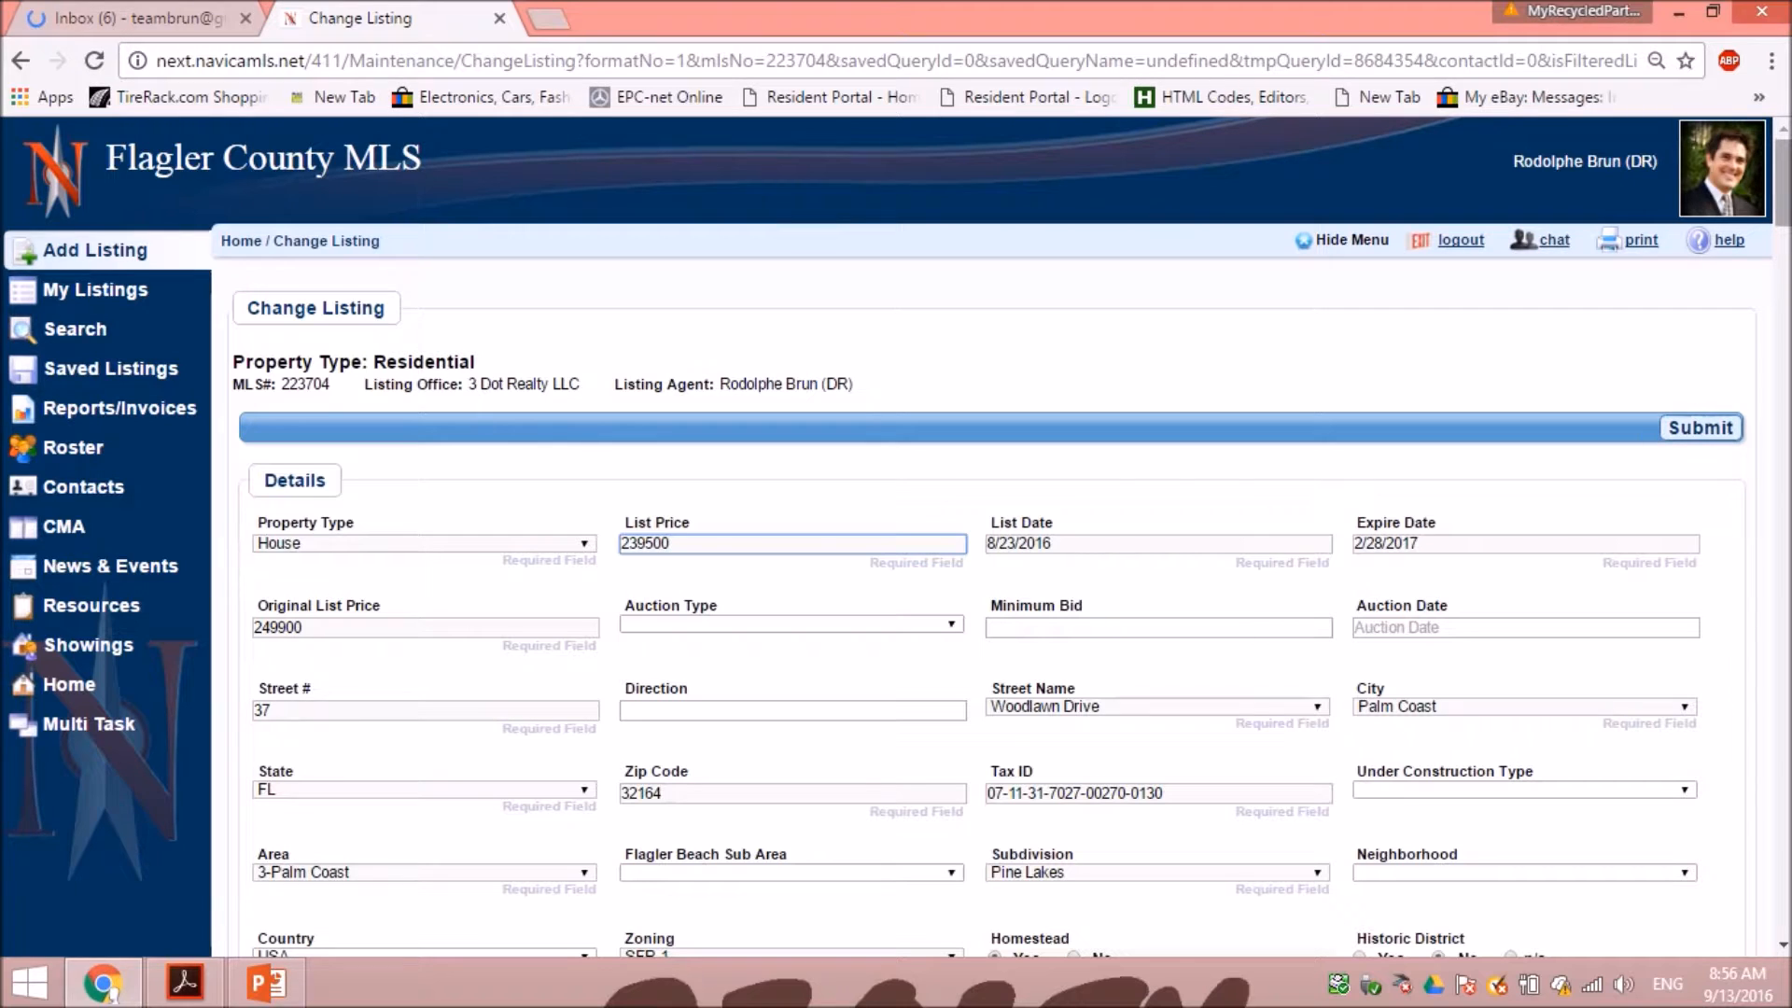
{"action": "scroll", "scroll_direction": "down", "scroll_amount": 3}
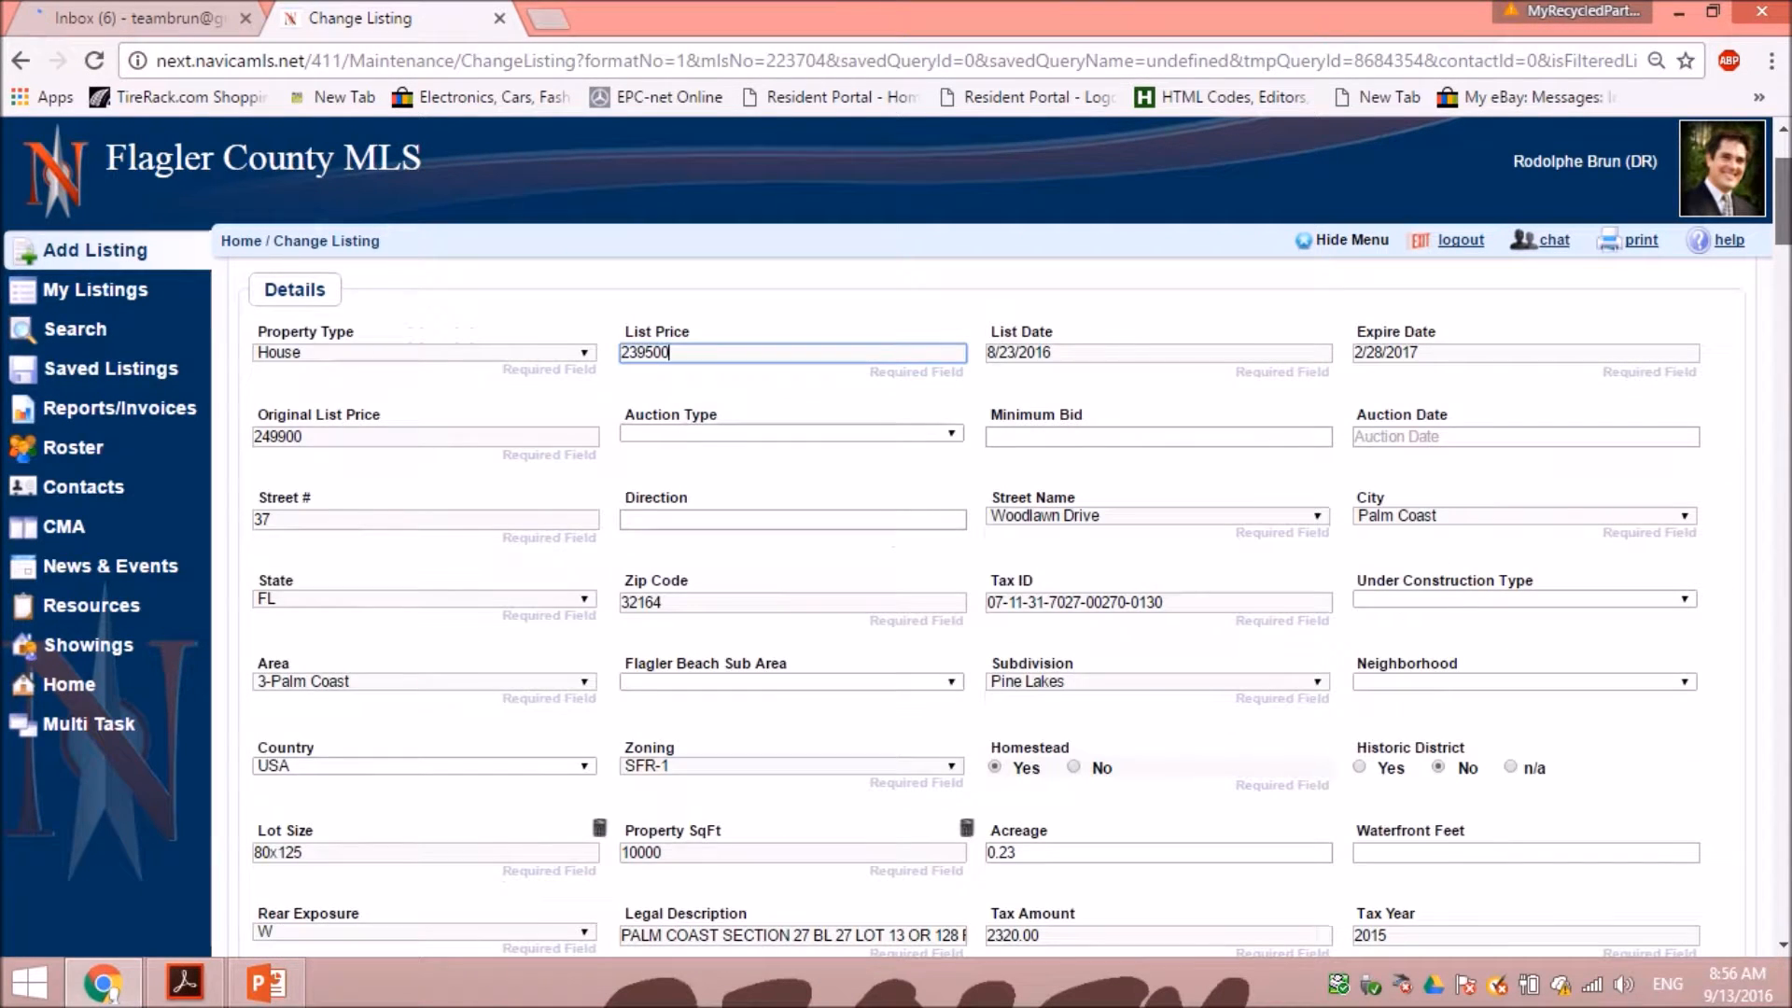
{"action": "scroll", "scroll_direction": "down", "scroll_amount": 3}
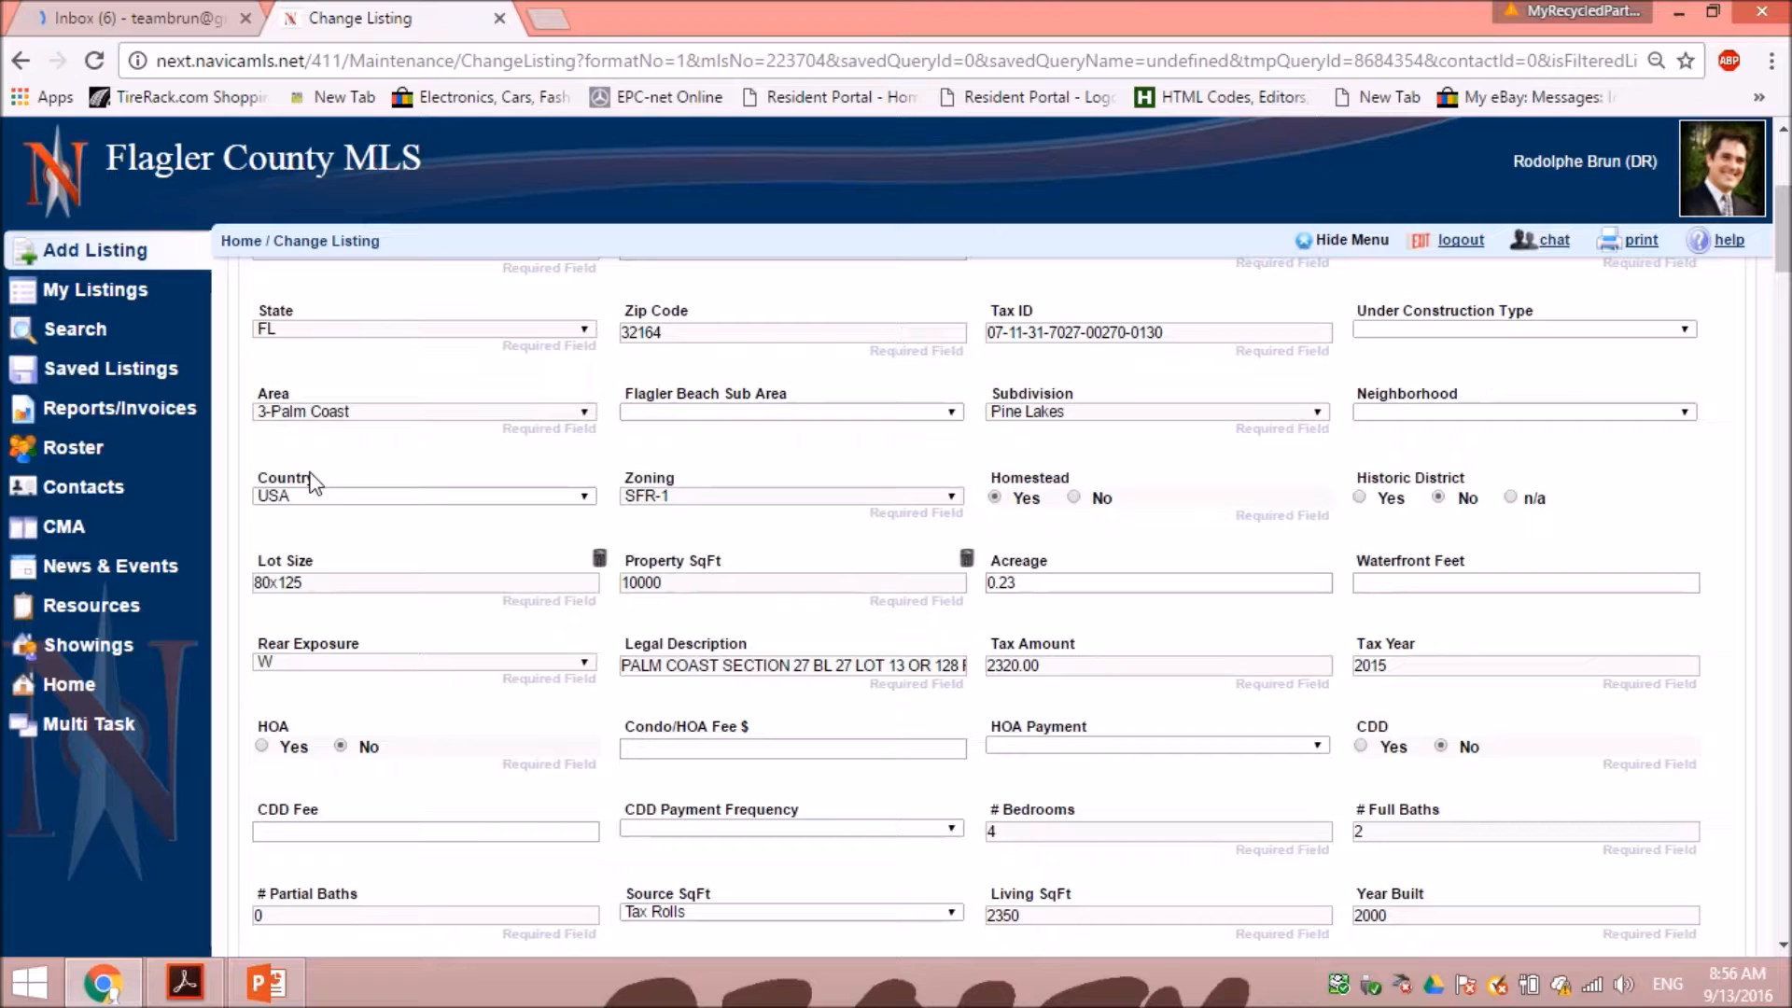
{"action": "mouse_move", "coordinate": [914, 736]}
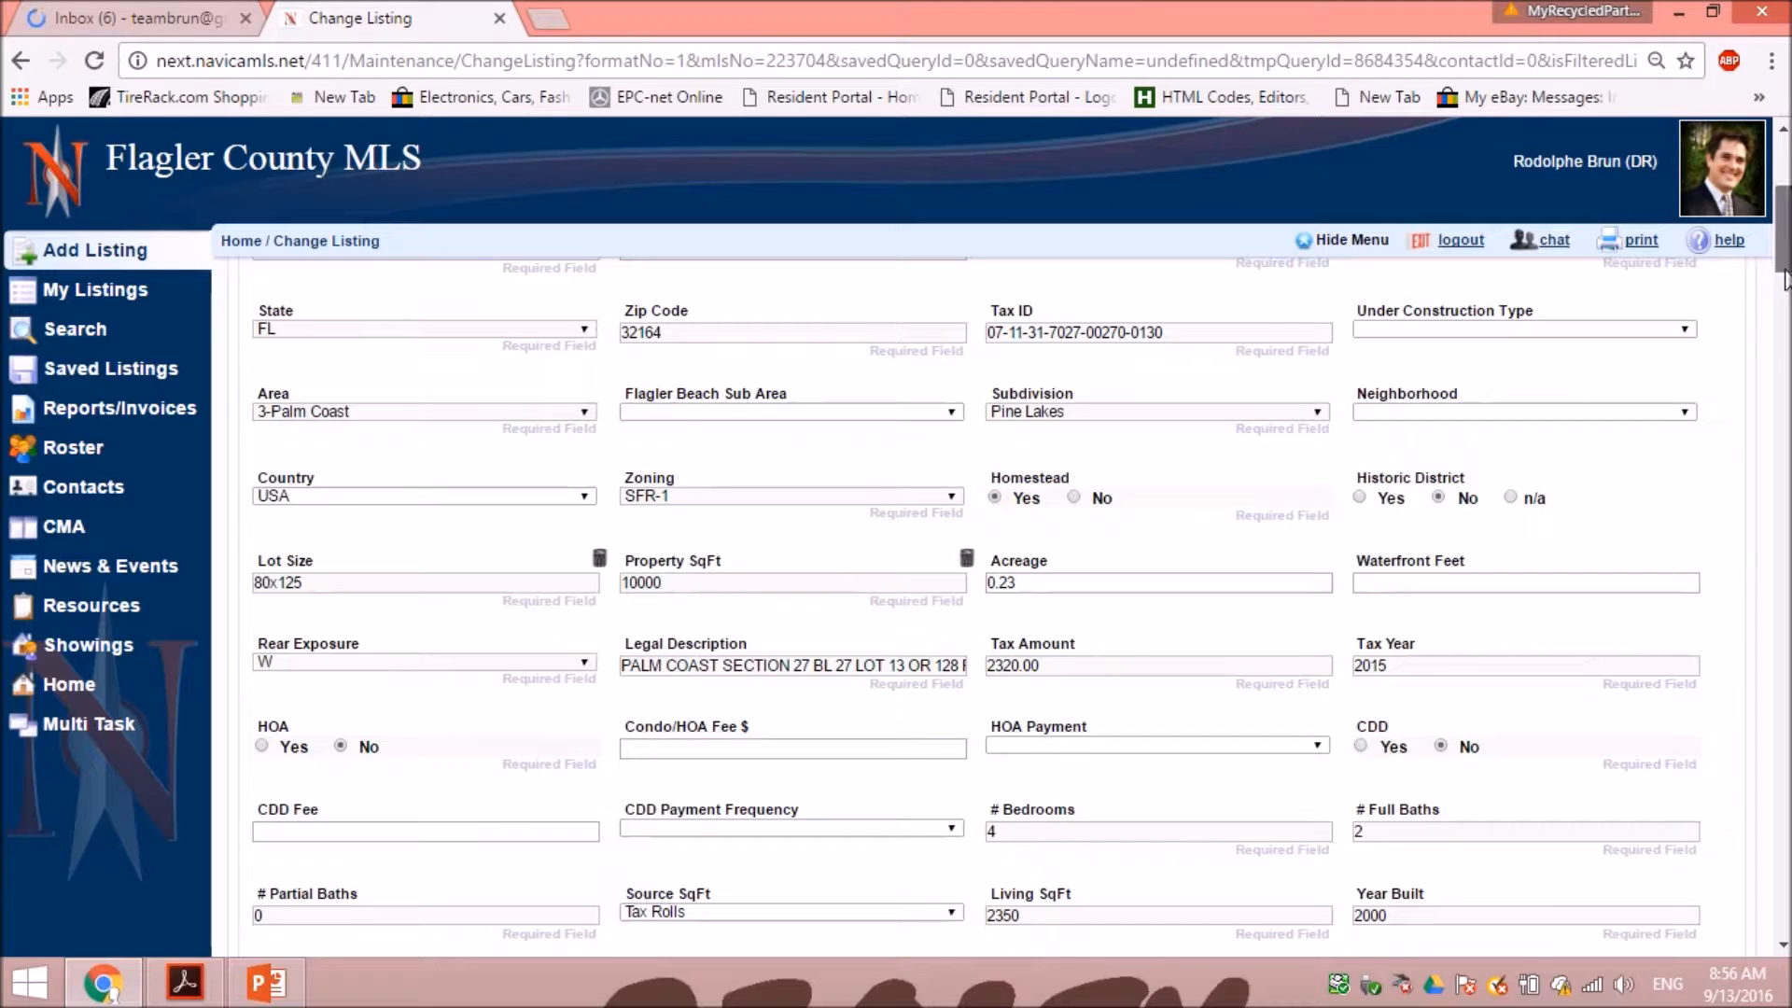
{"action": "scroll", "scroll_direction": "down", "scroll_amount": 3}
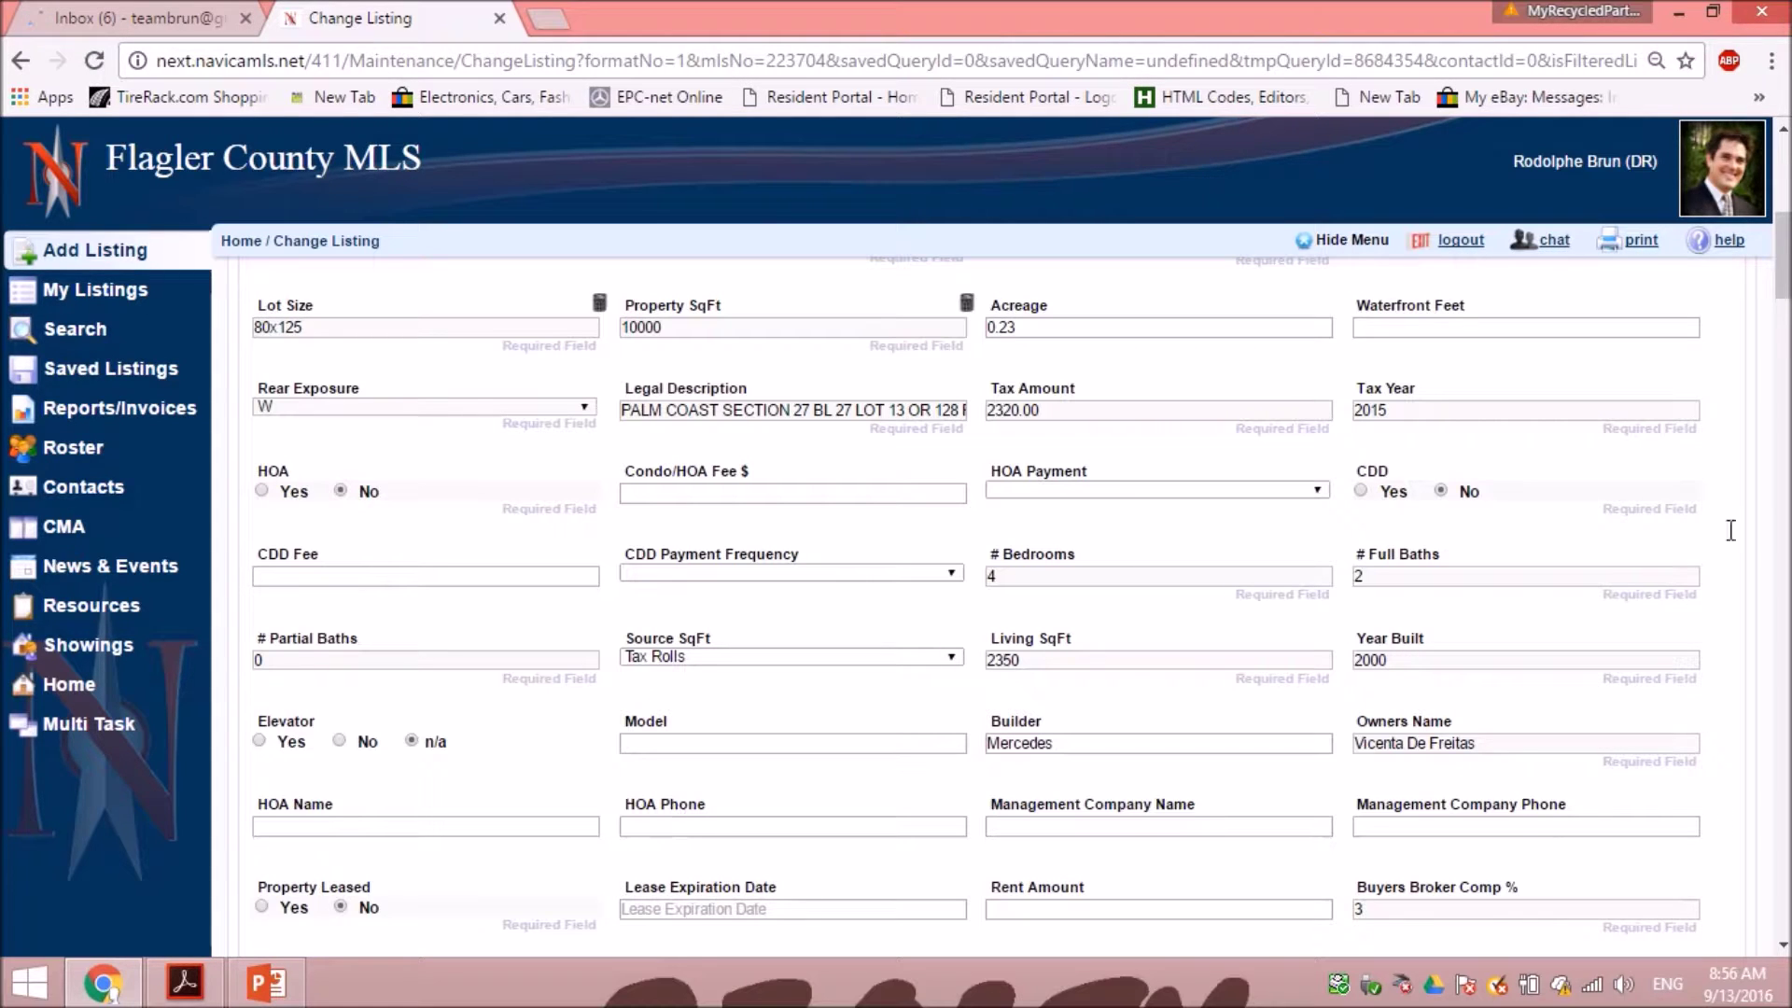
{"action": "scroll", "scroll_direction": "down", "scroll_amount": 3}
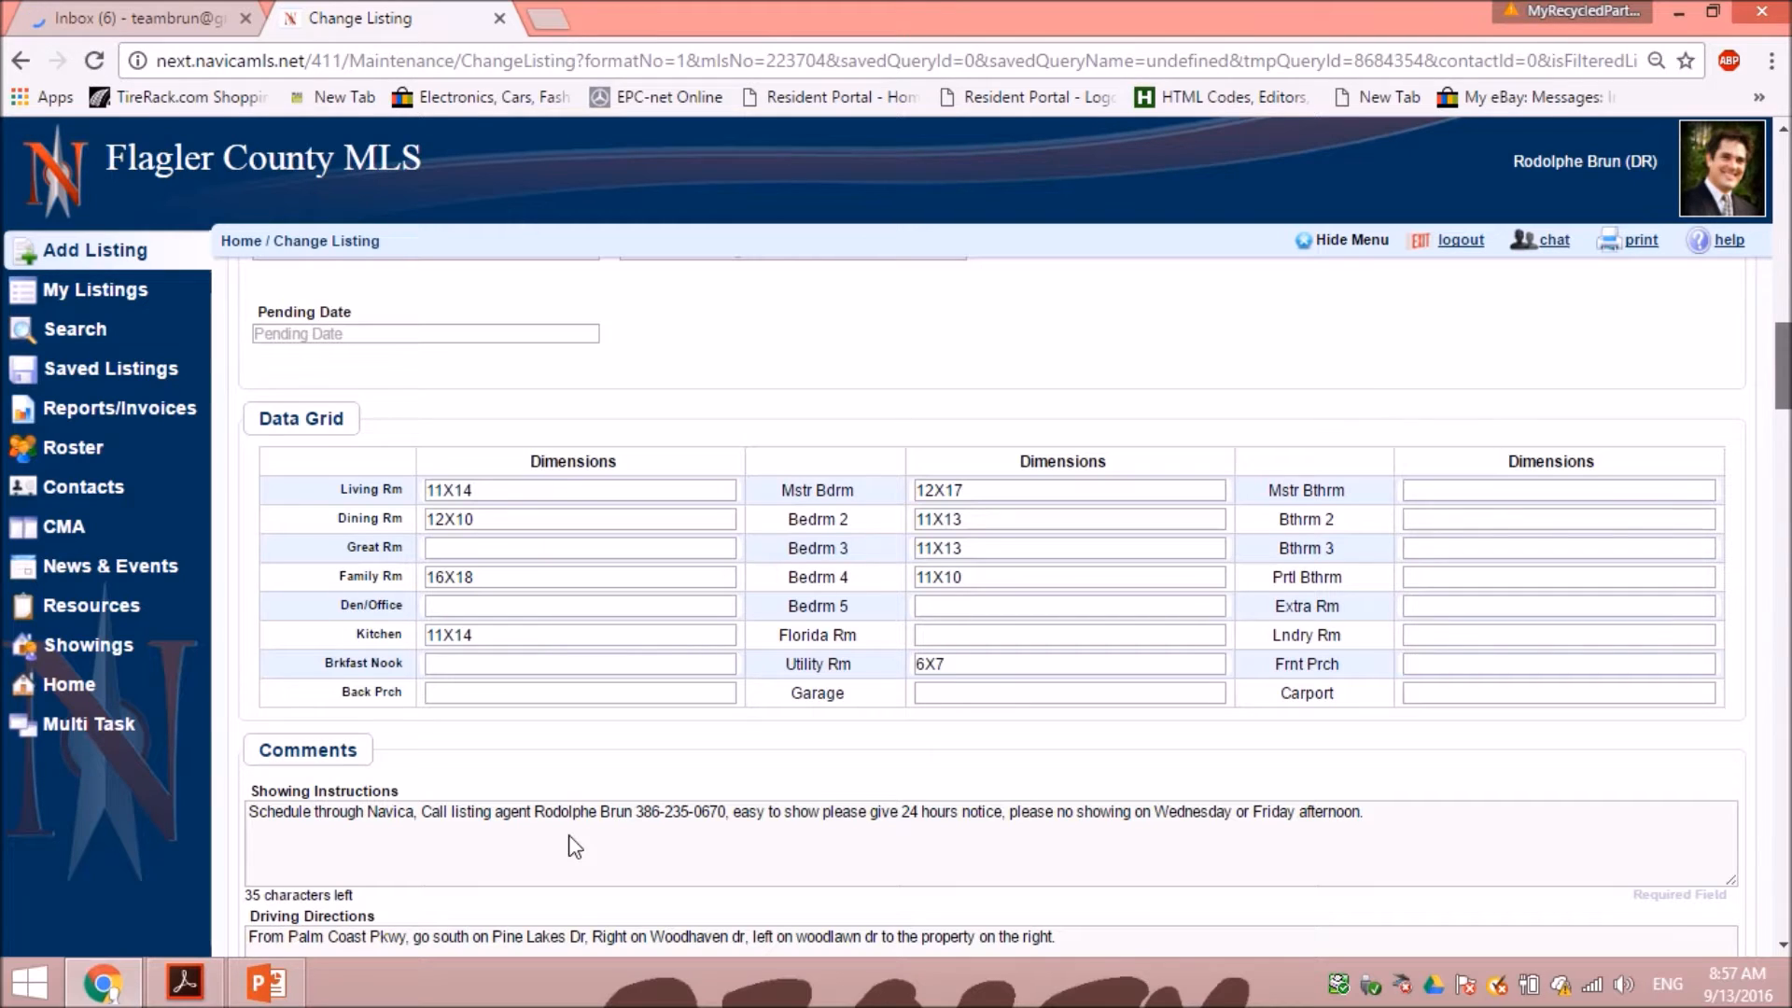
{"action": "scroll", "scroll_direction": "down", "scroll_amount": 3}
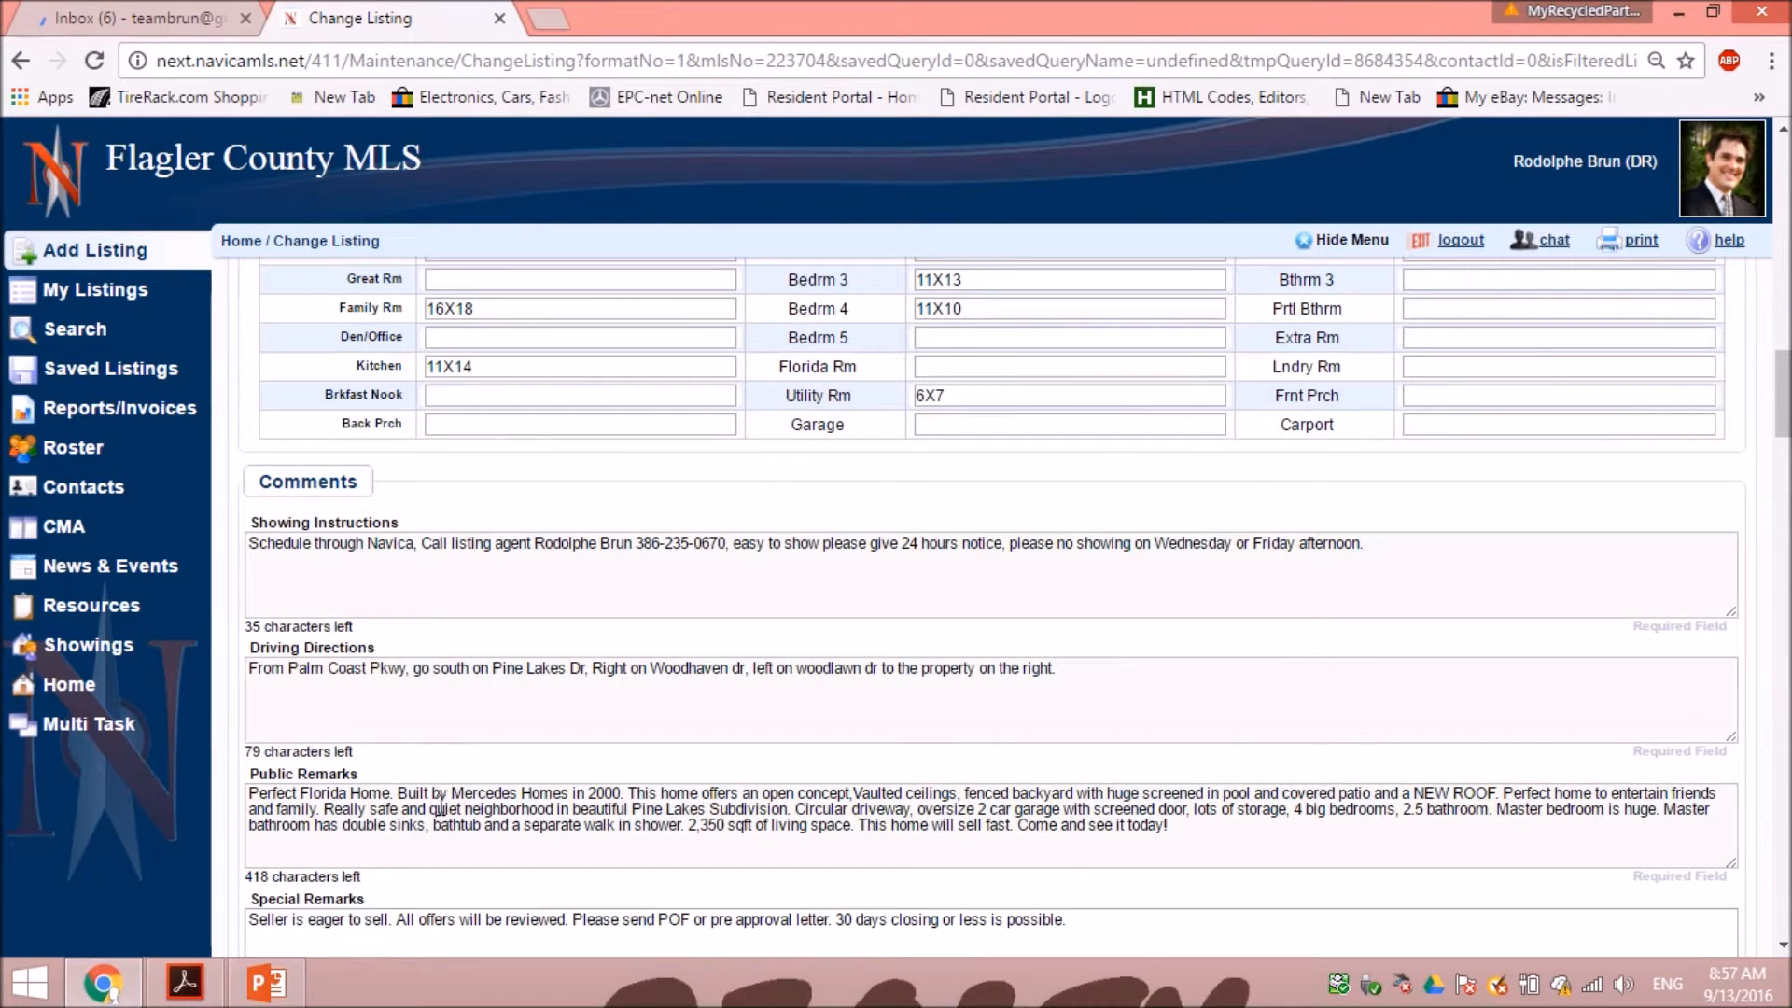
{"action": "mouse_move", "coordinate": [1216, 836]}
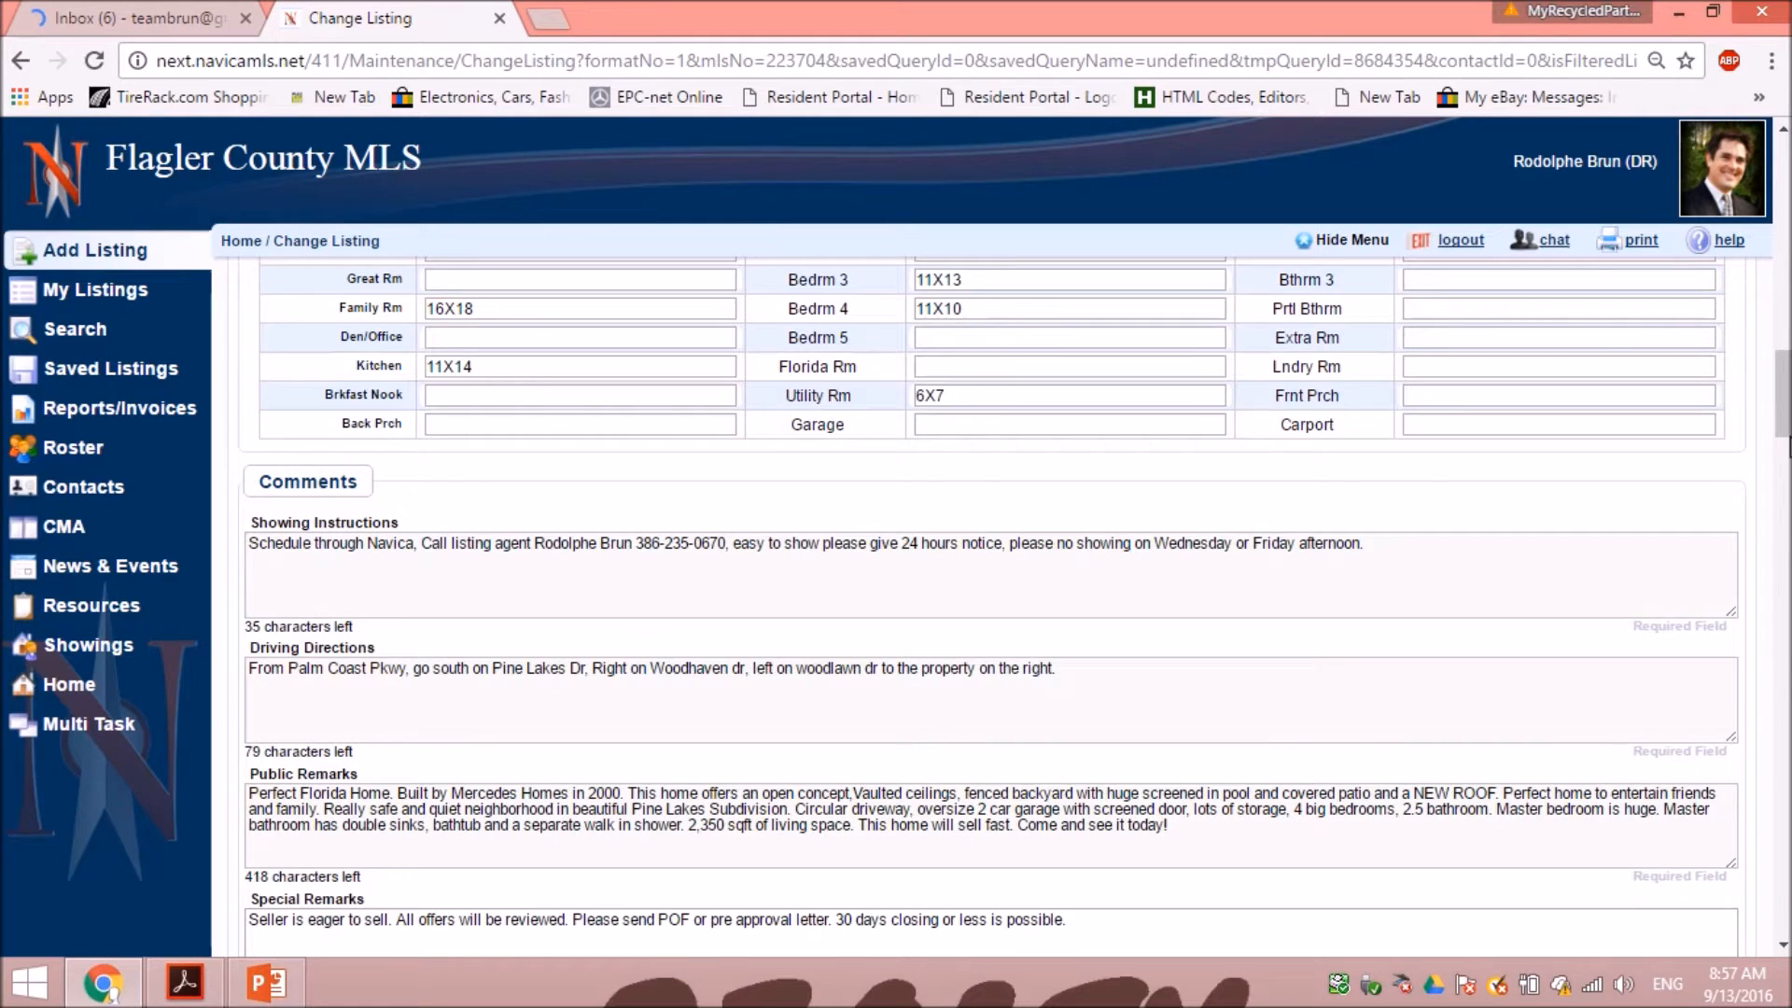
{"action": "scroll", "scroll_direction": "down", "scroll_amount": 3}
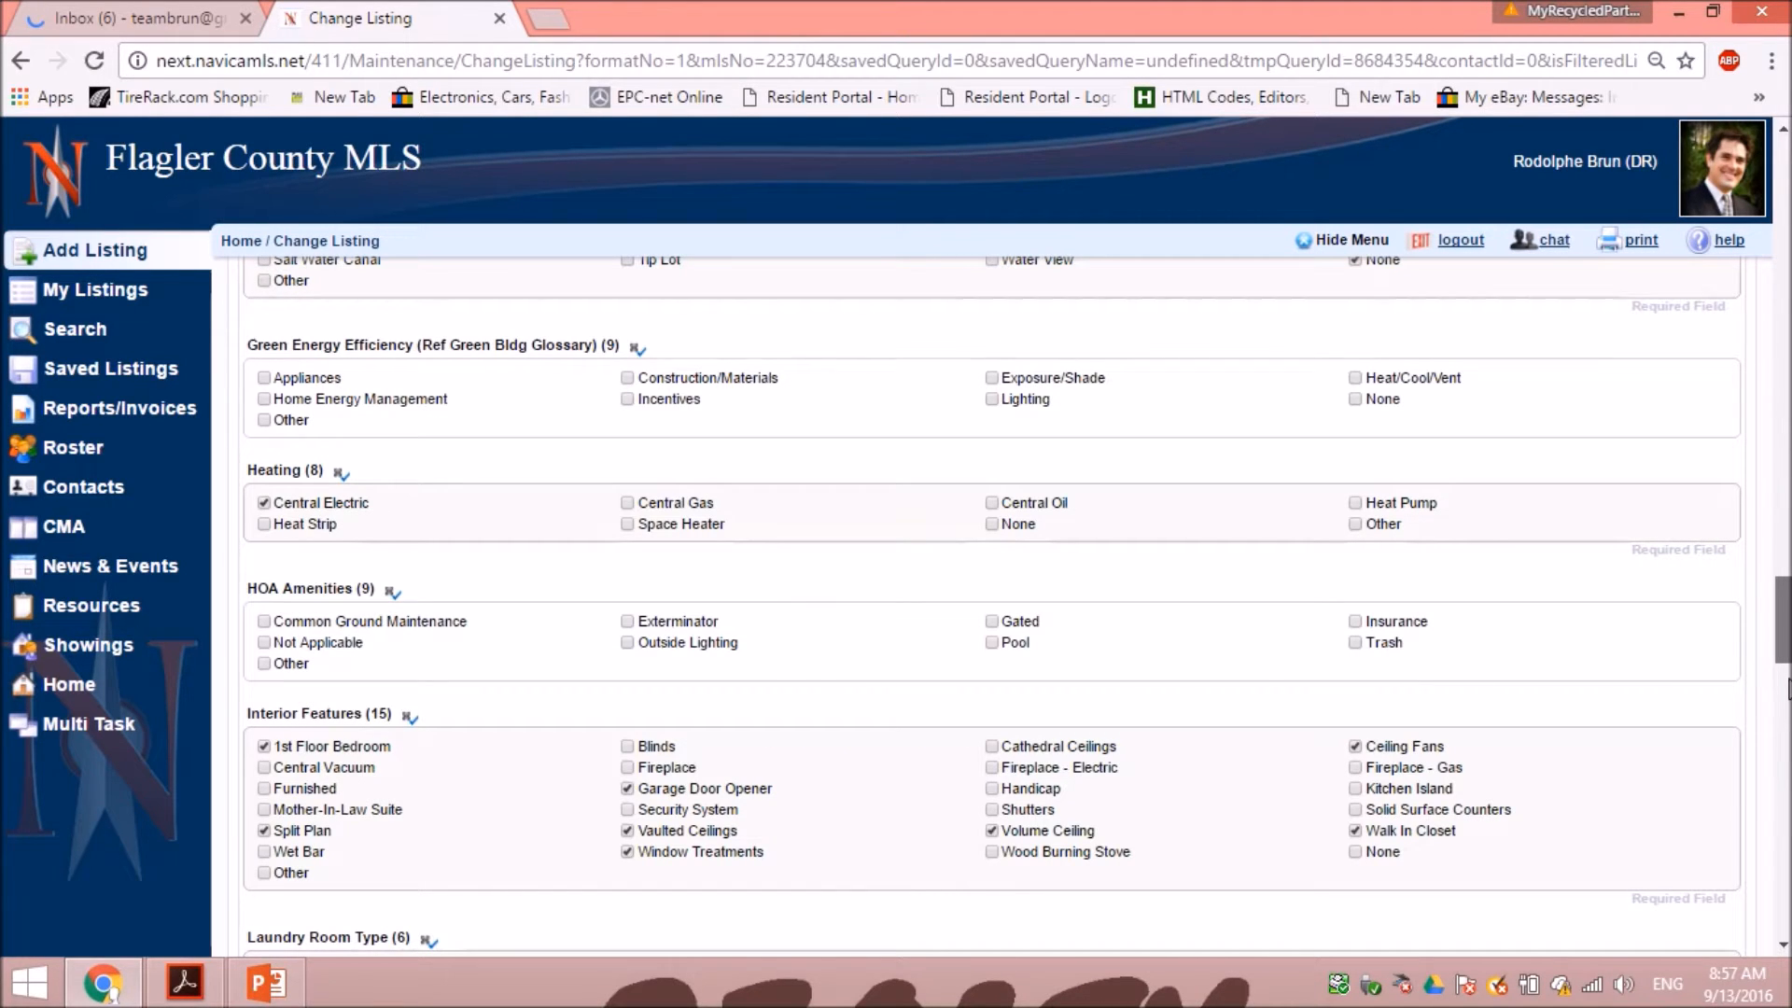
{"action": "scroll", "scroll_direction": "down", "scroll_amount": 3}
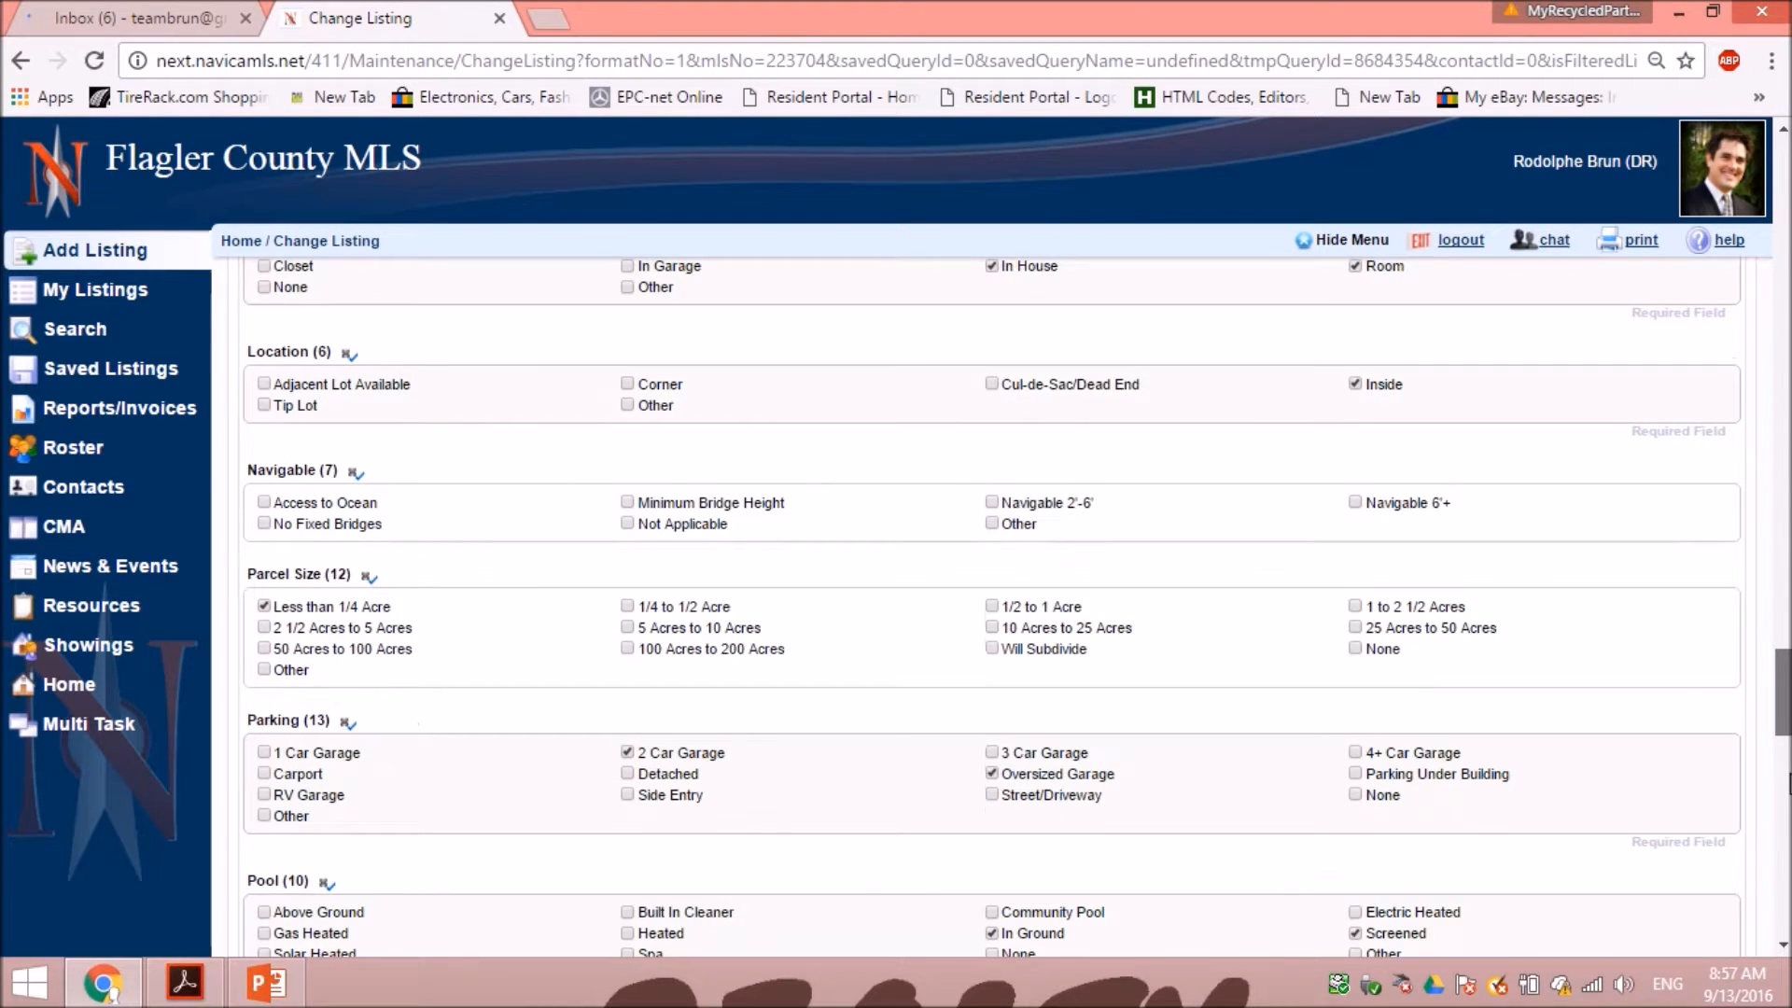
{"action": "scroll", "scroll_direction": "down", "scroll_amount": 3}
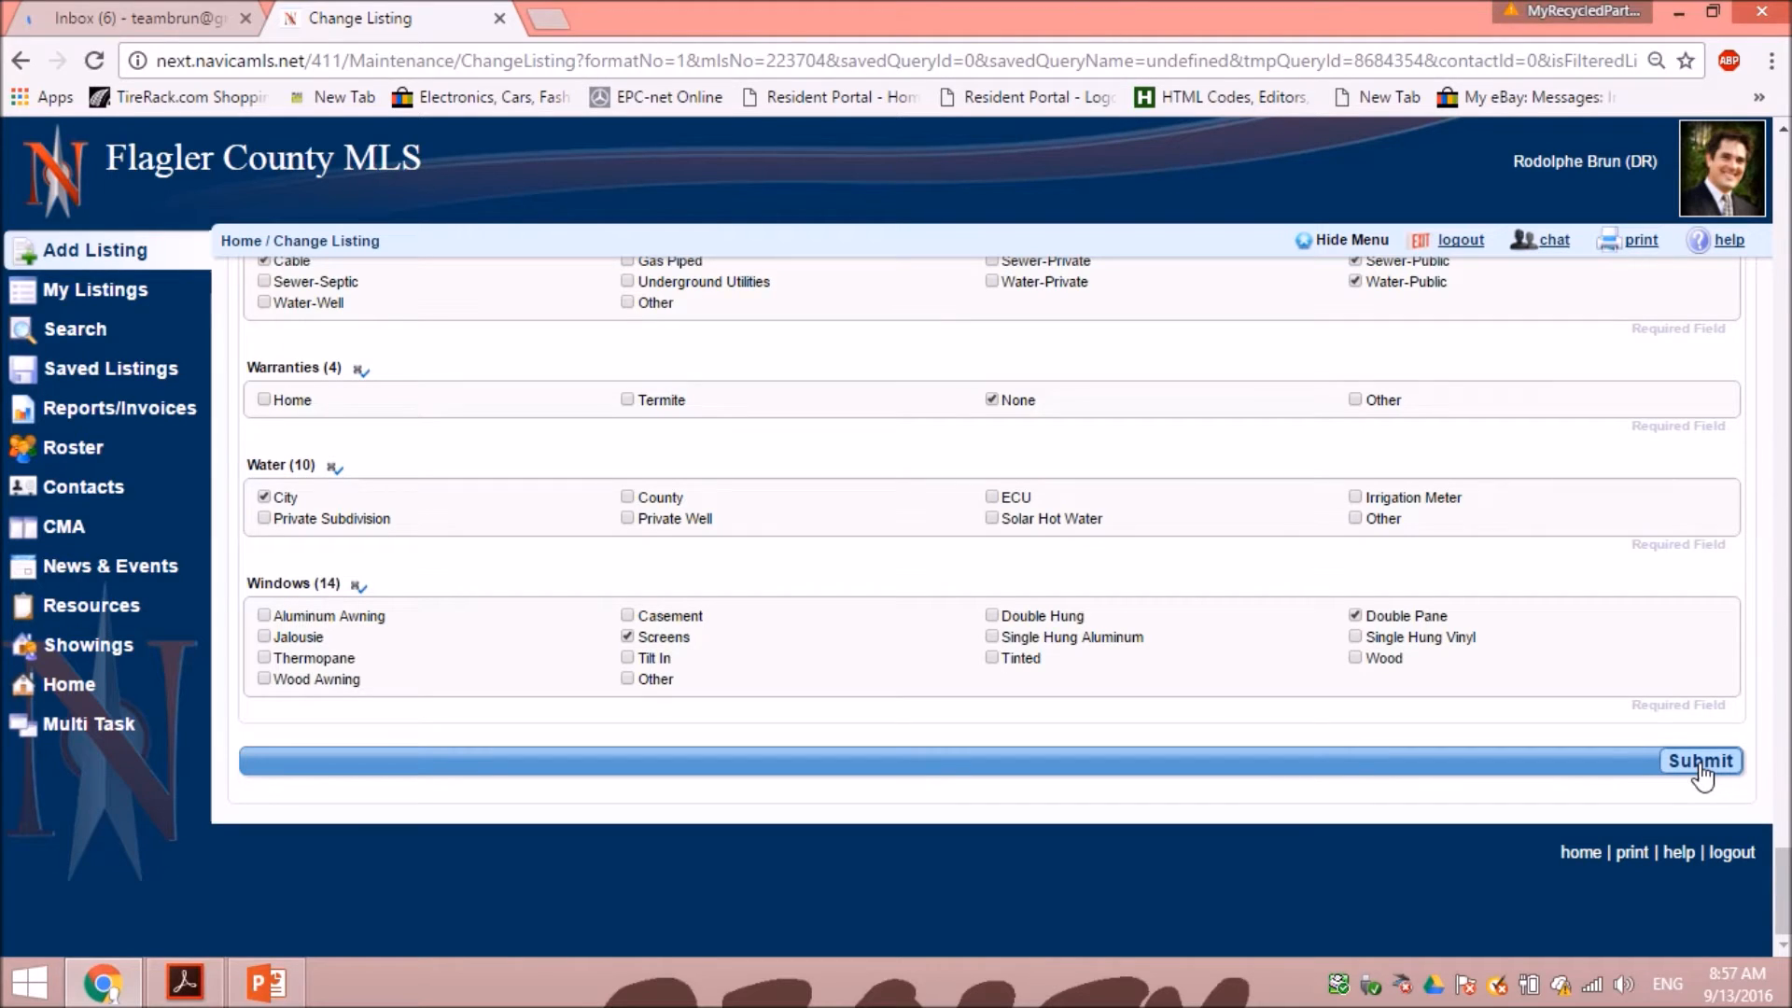